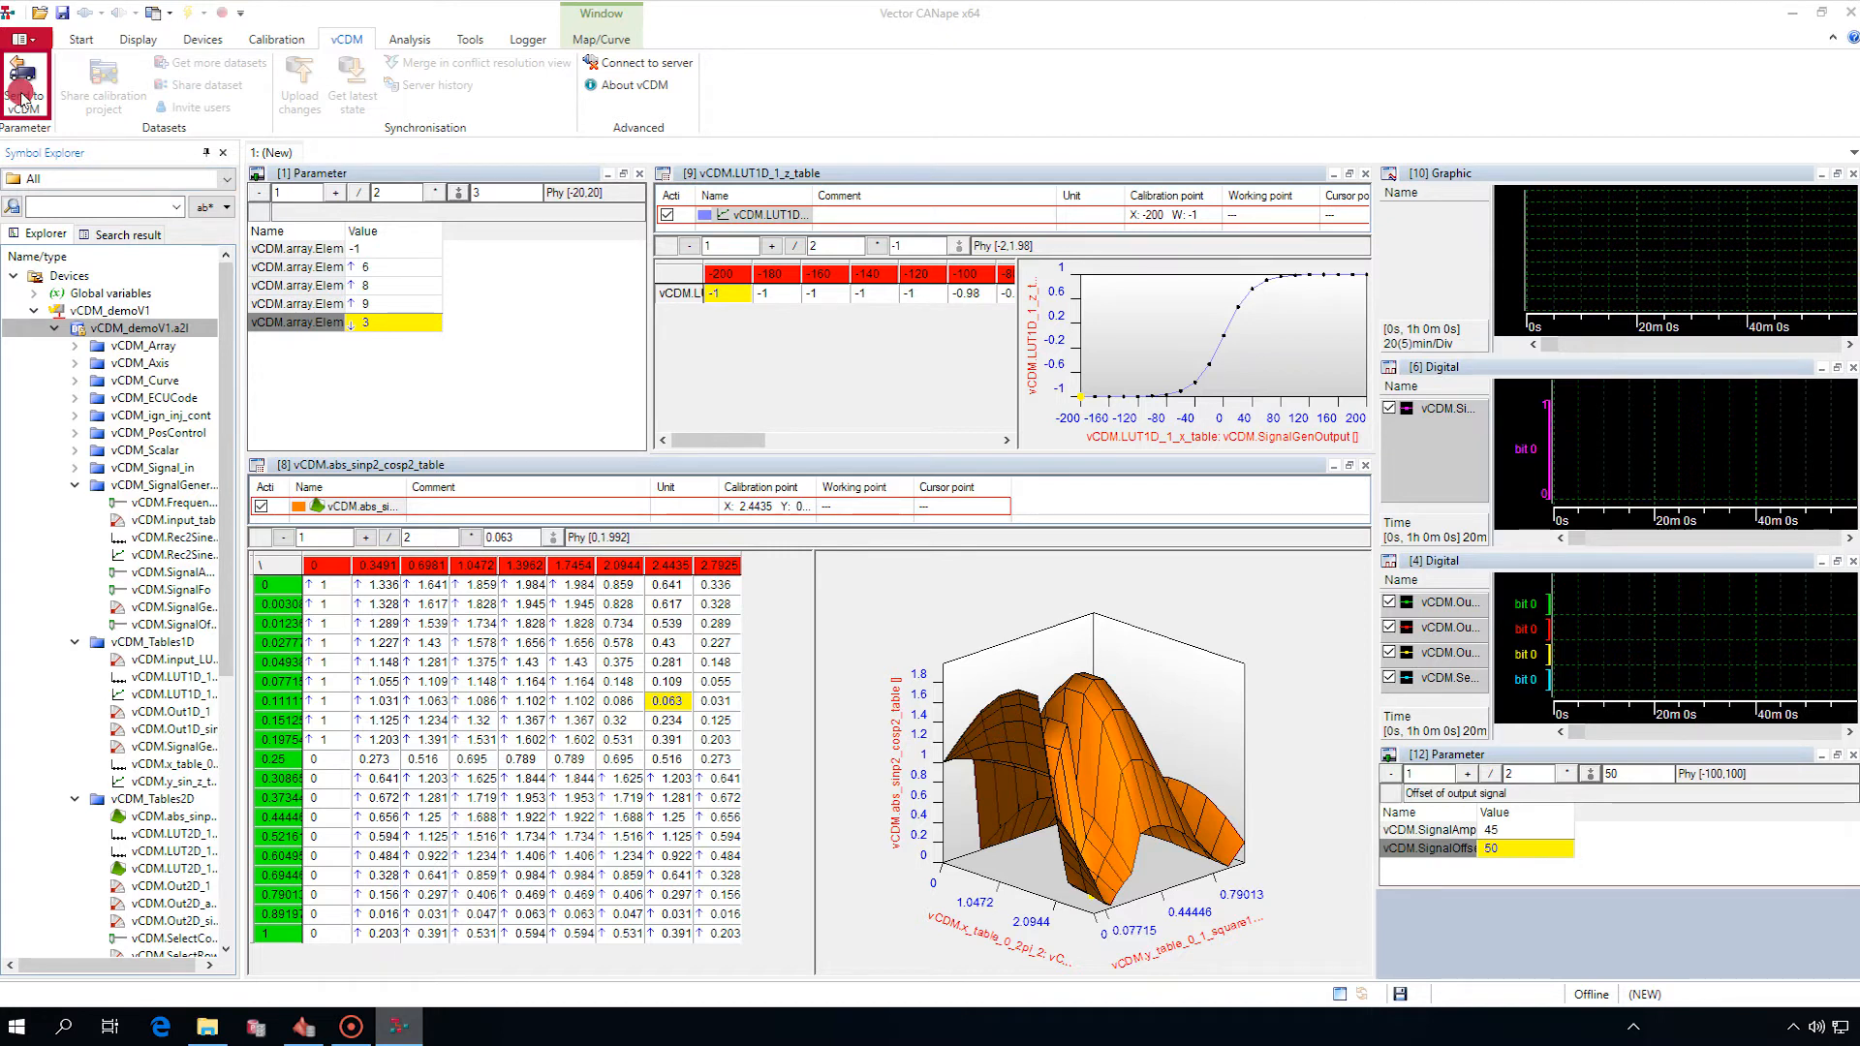
# Start Send to vCDM and log in to the vCDM server as user CAL1.
pyautogui.click(23, 81)
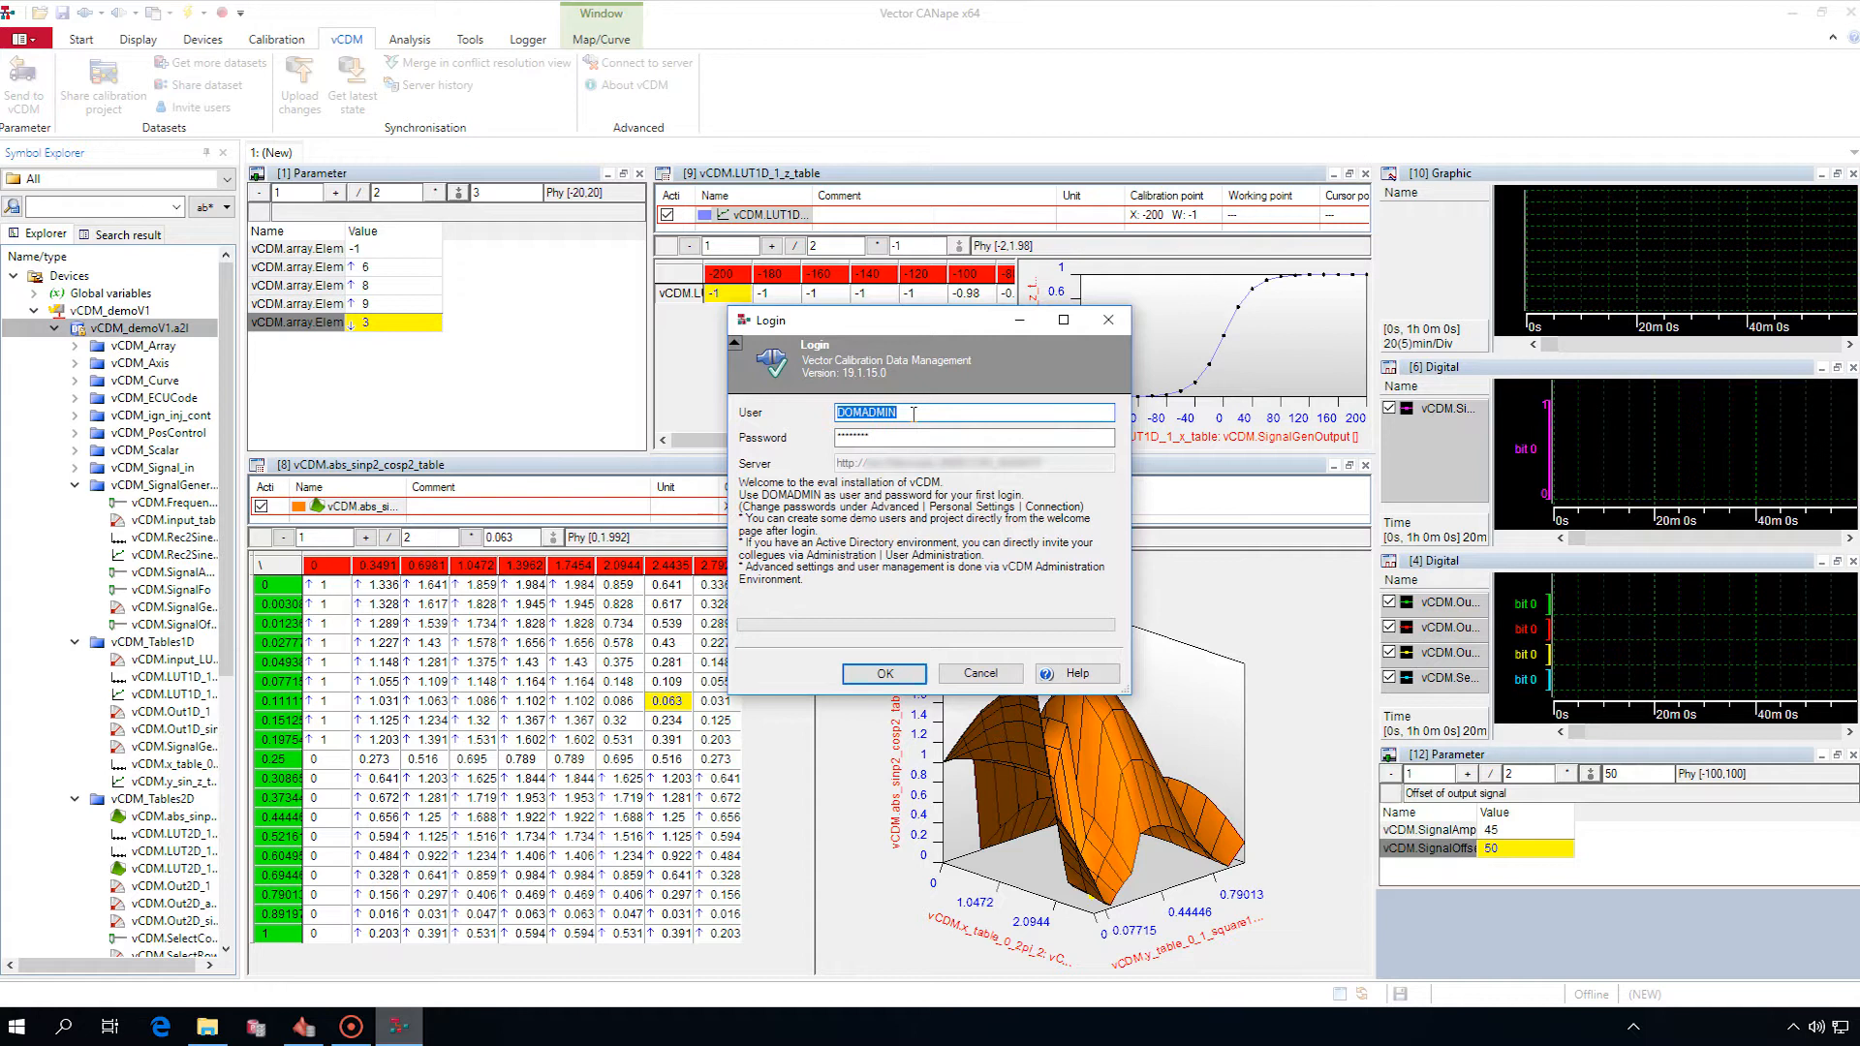
pyautogui.write('CAL1')
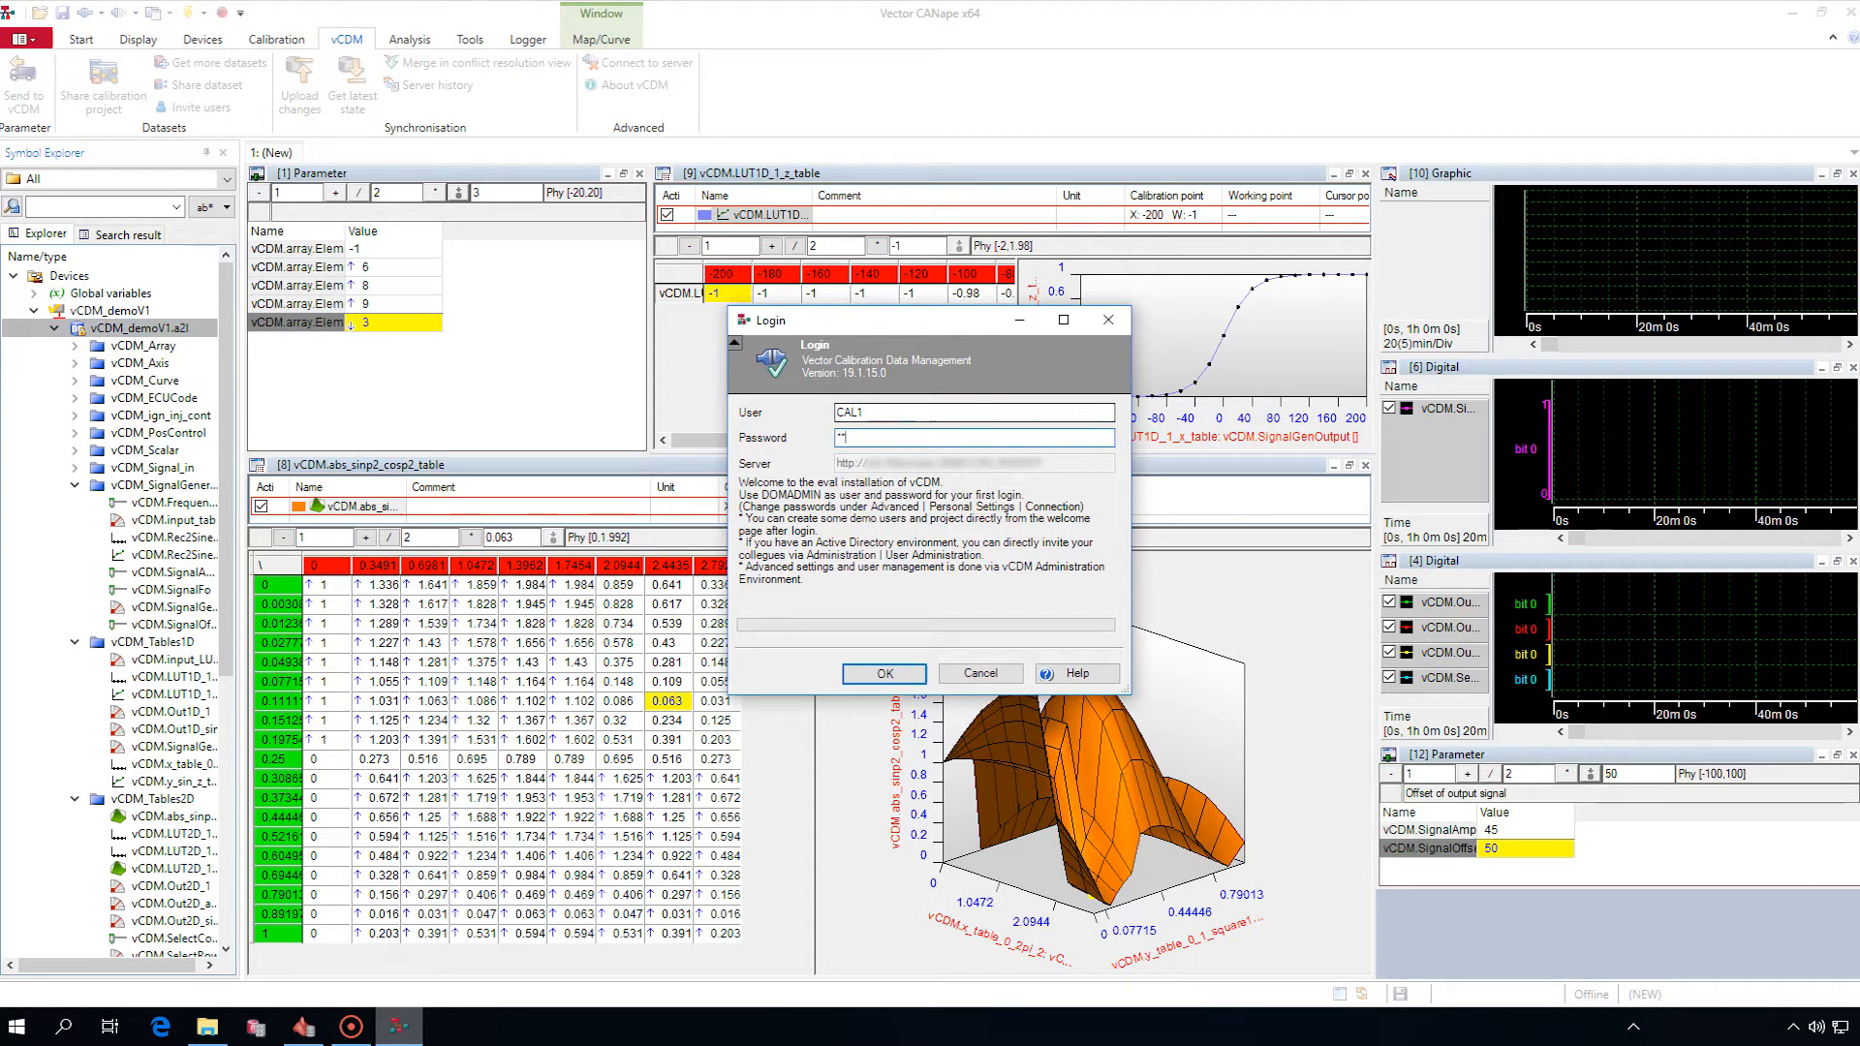
pyautogui.click(883, 673)
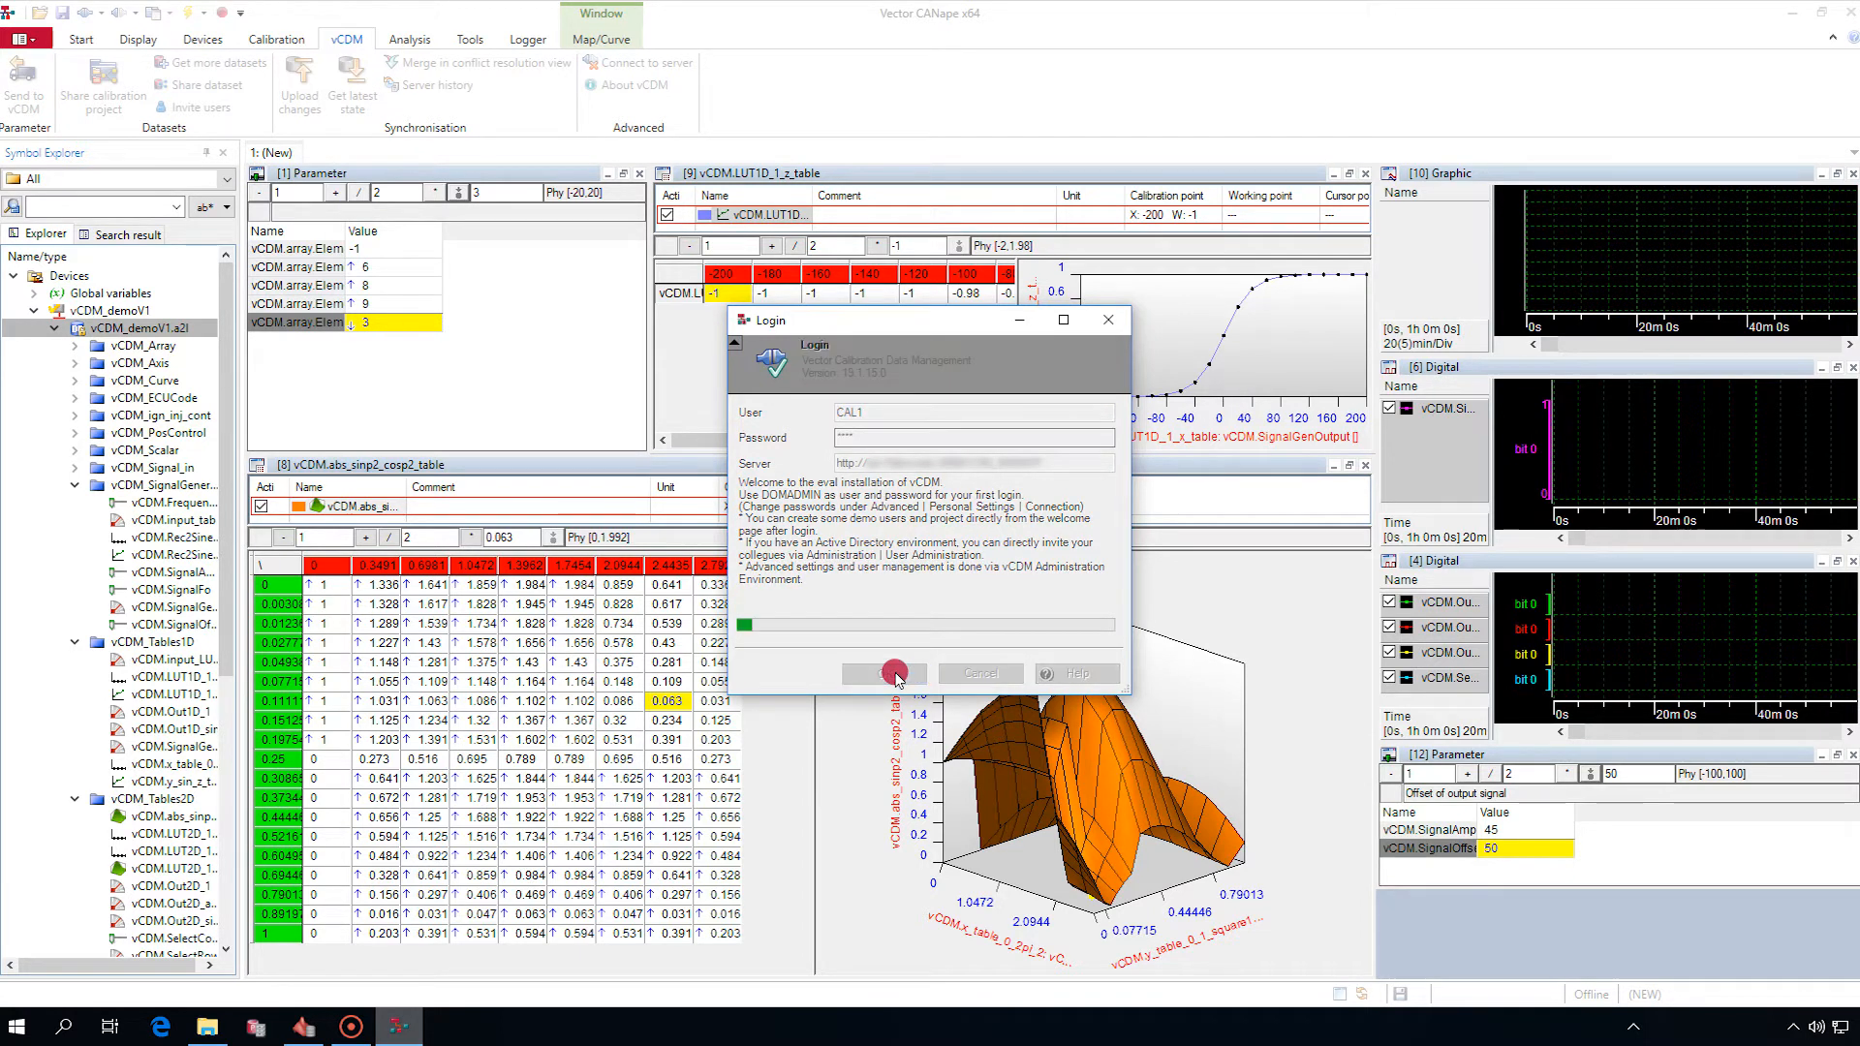
# Confirm the RAM calibration objects as source and select CustomerProject as target project.
pyautogui.click(884, 673)
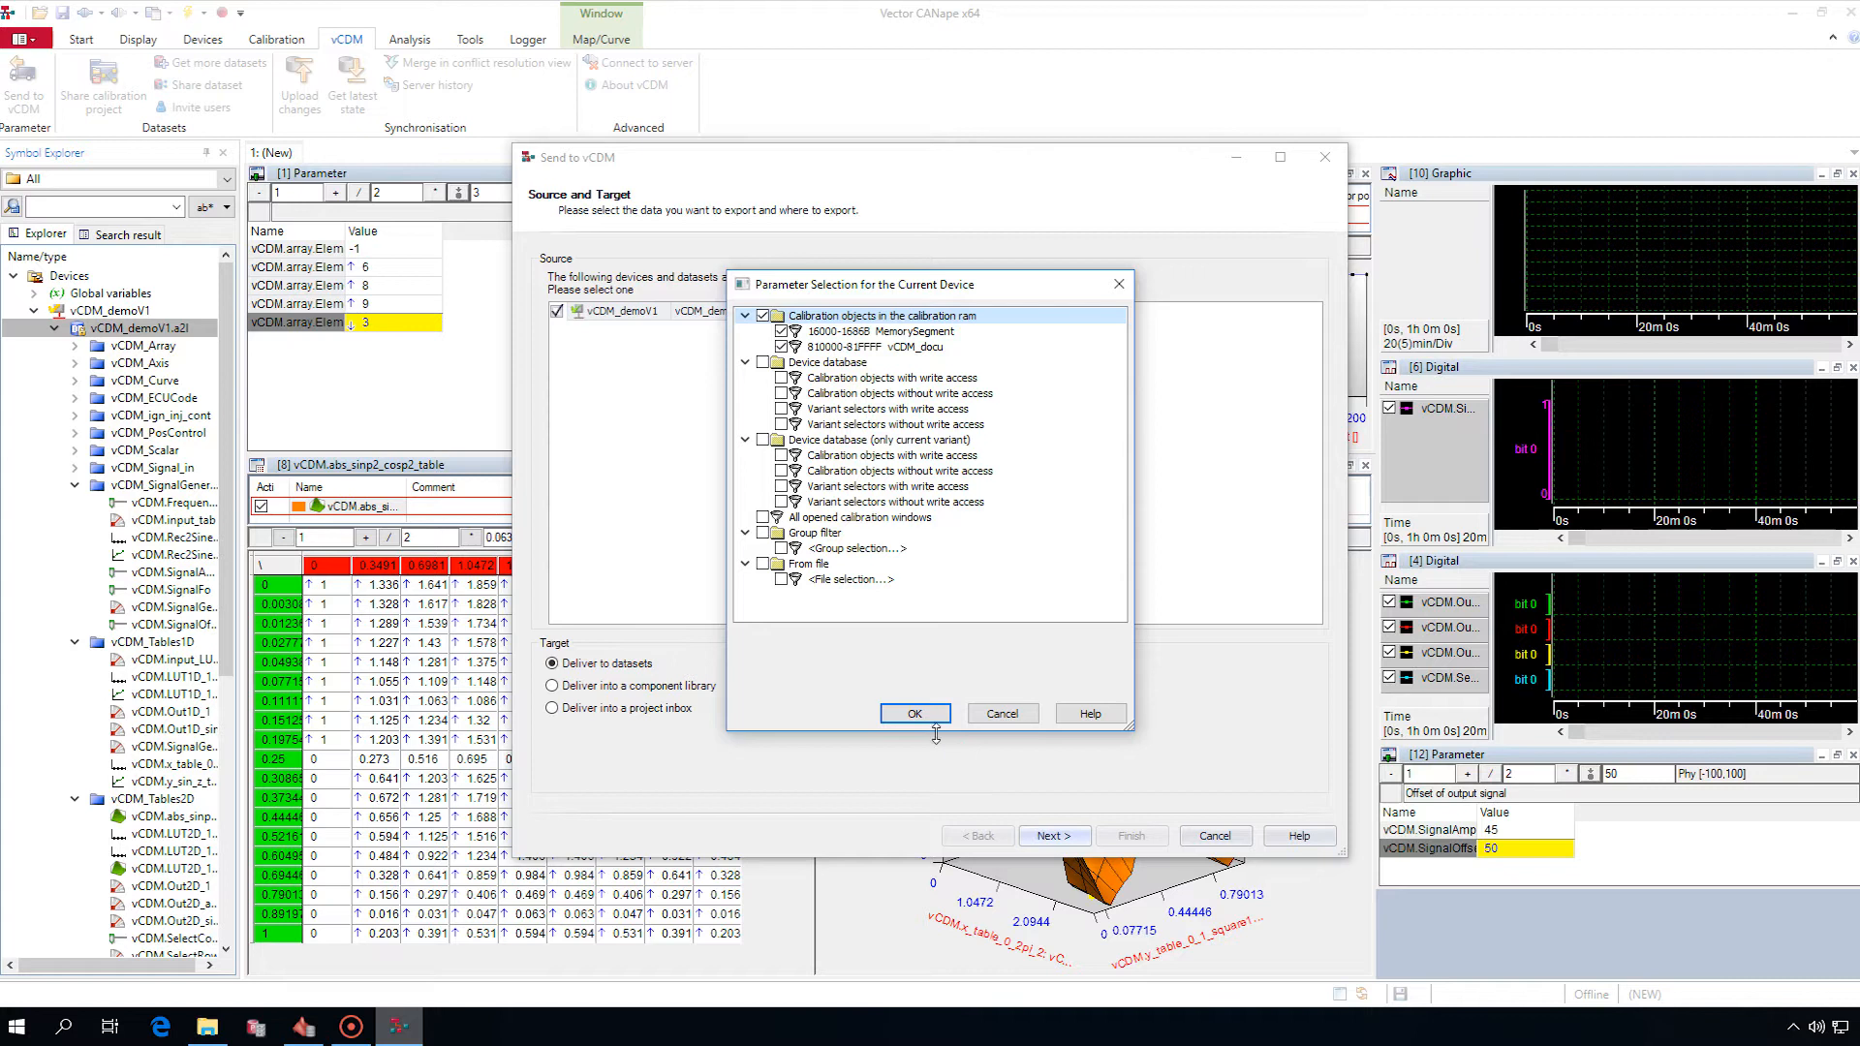
pyautogui.click(914, 713)
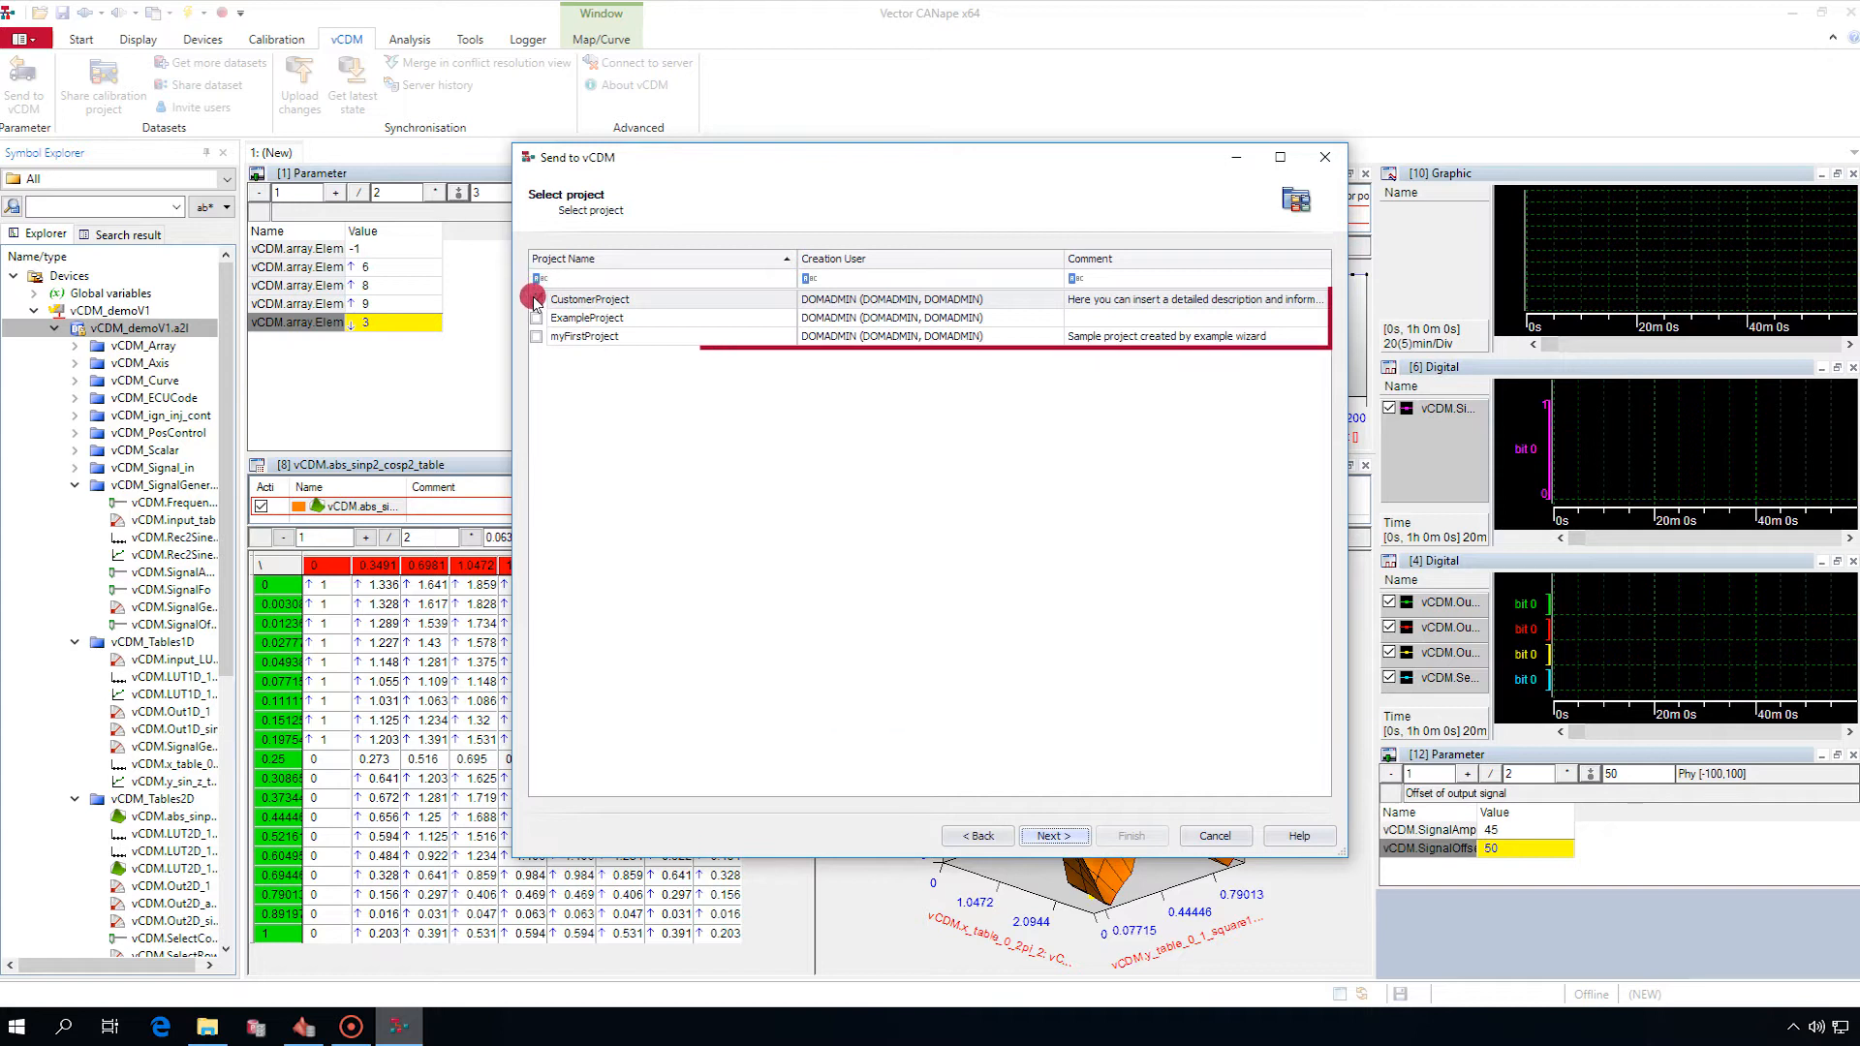
pyautogui.click(534, 299)
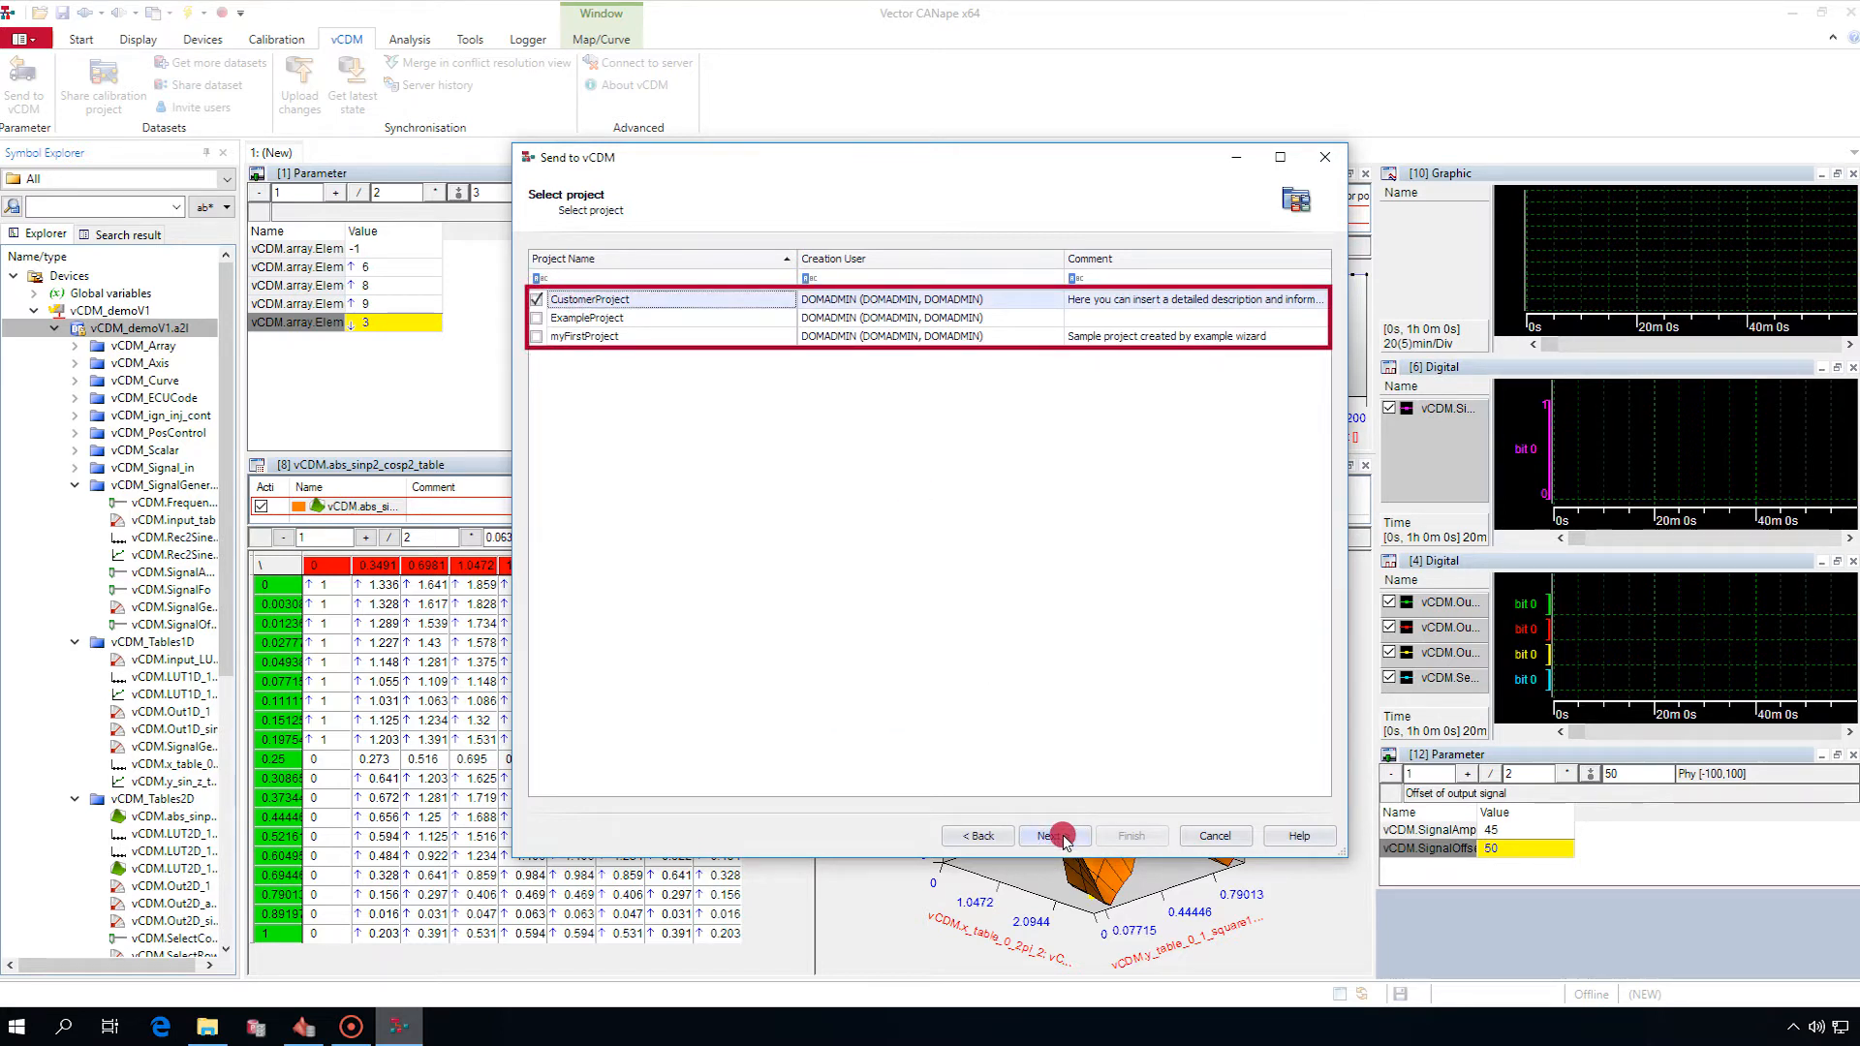
# Select the two changed parameters and generate the DCM file for upload.
pyautogui.click(1048, 835)
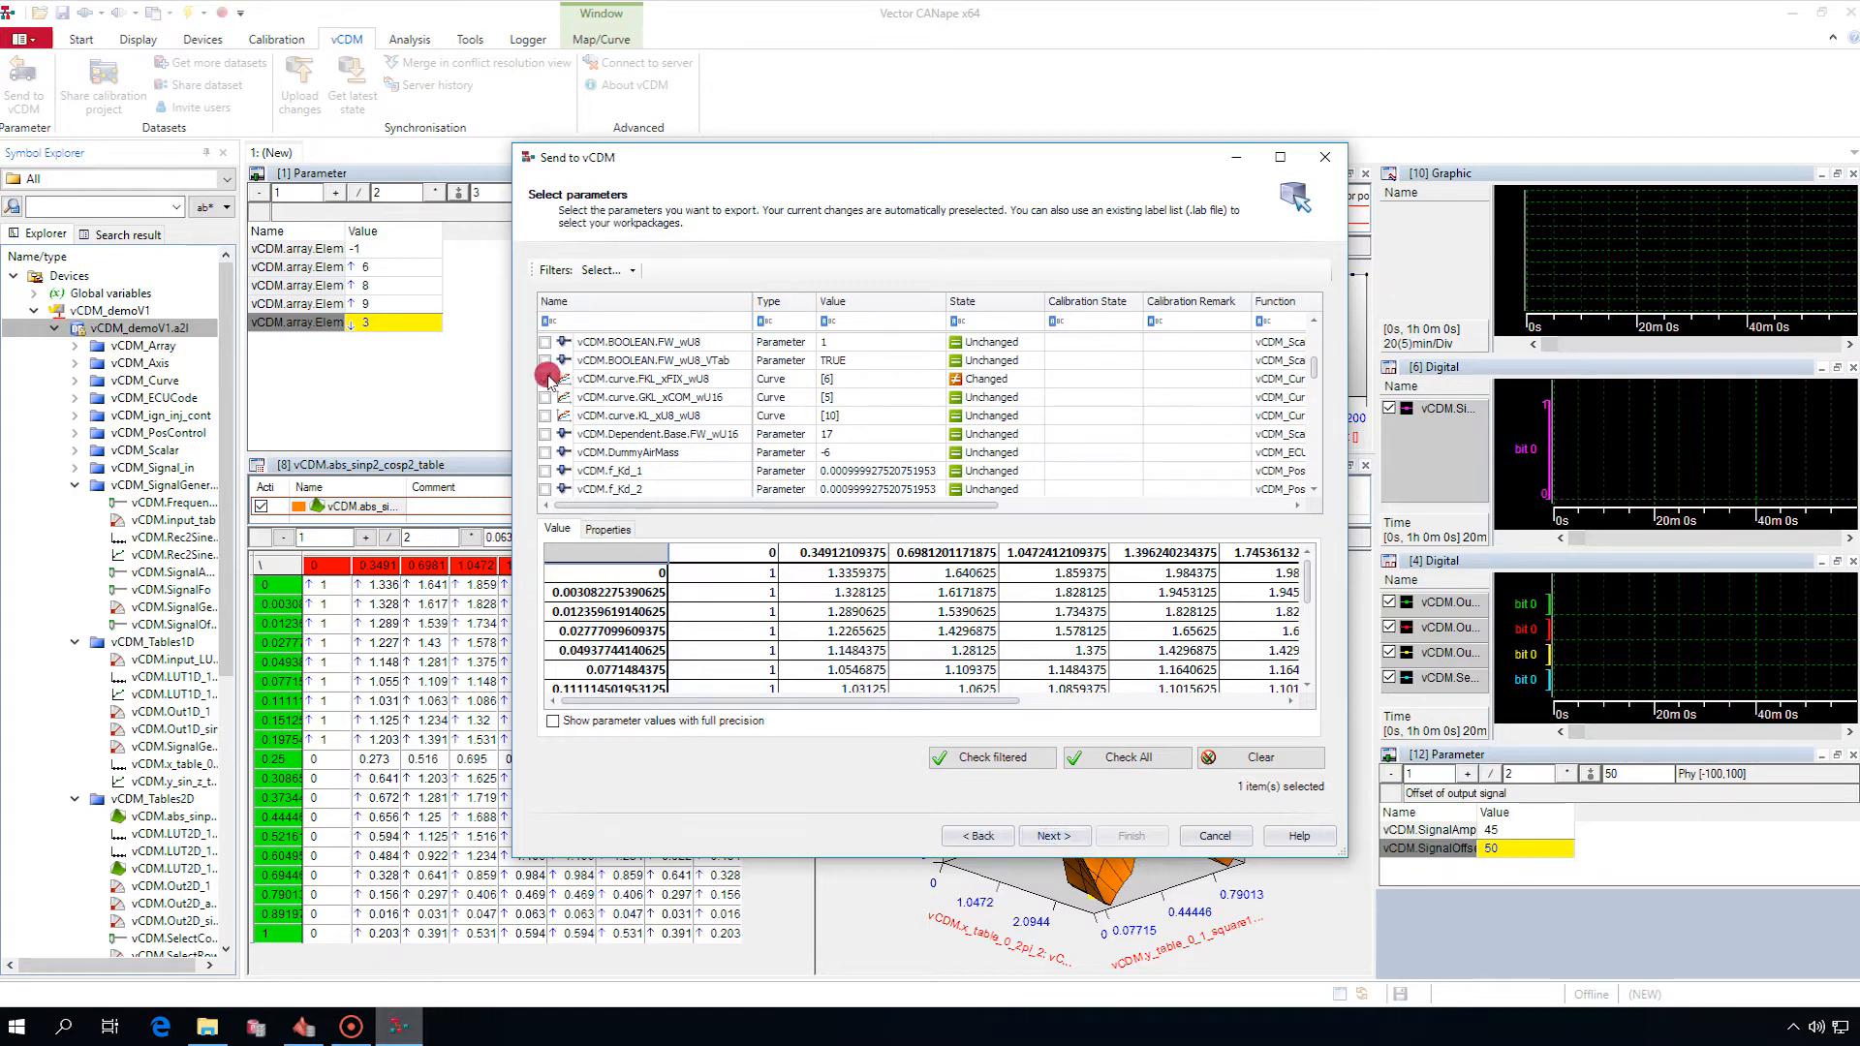
pyautogui.scroll(-3)
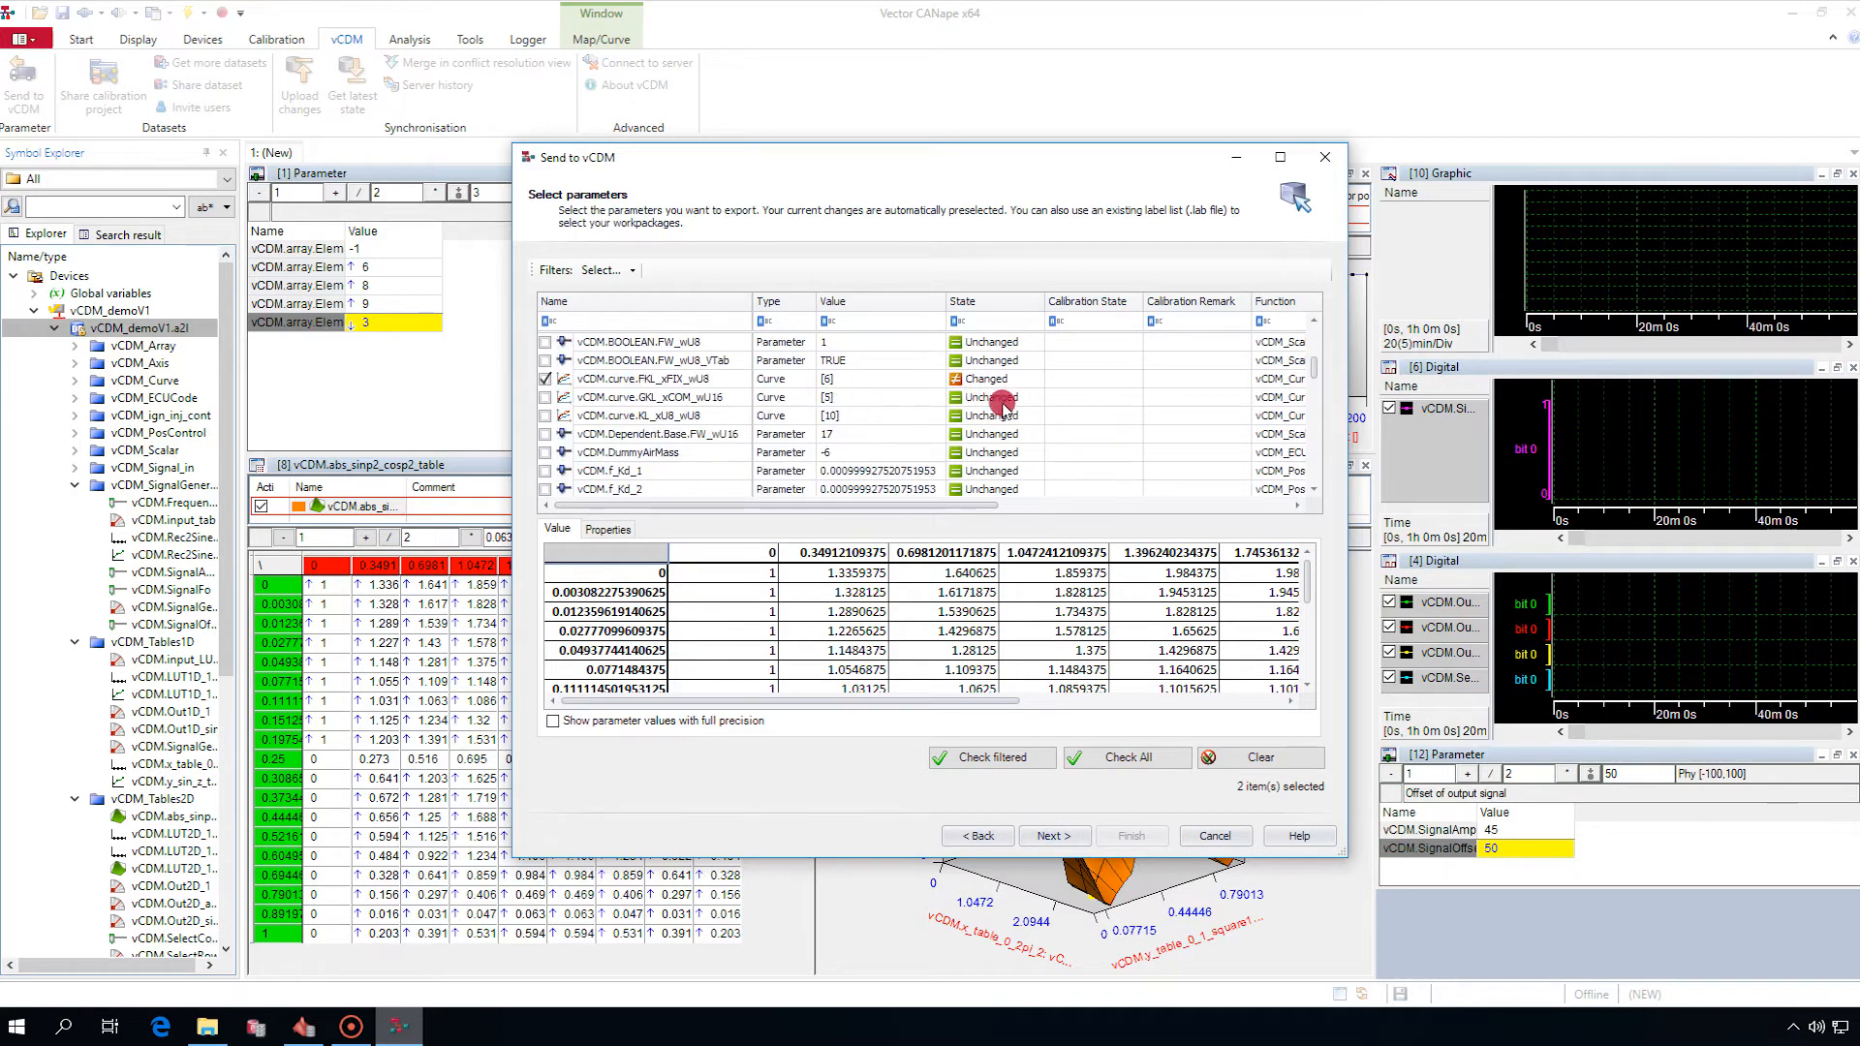
pyautogui.click(1051, 835)
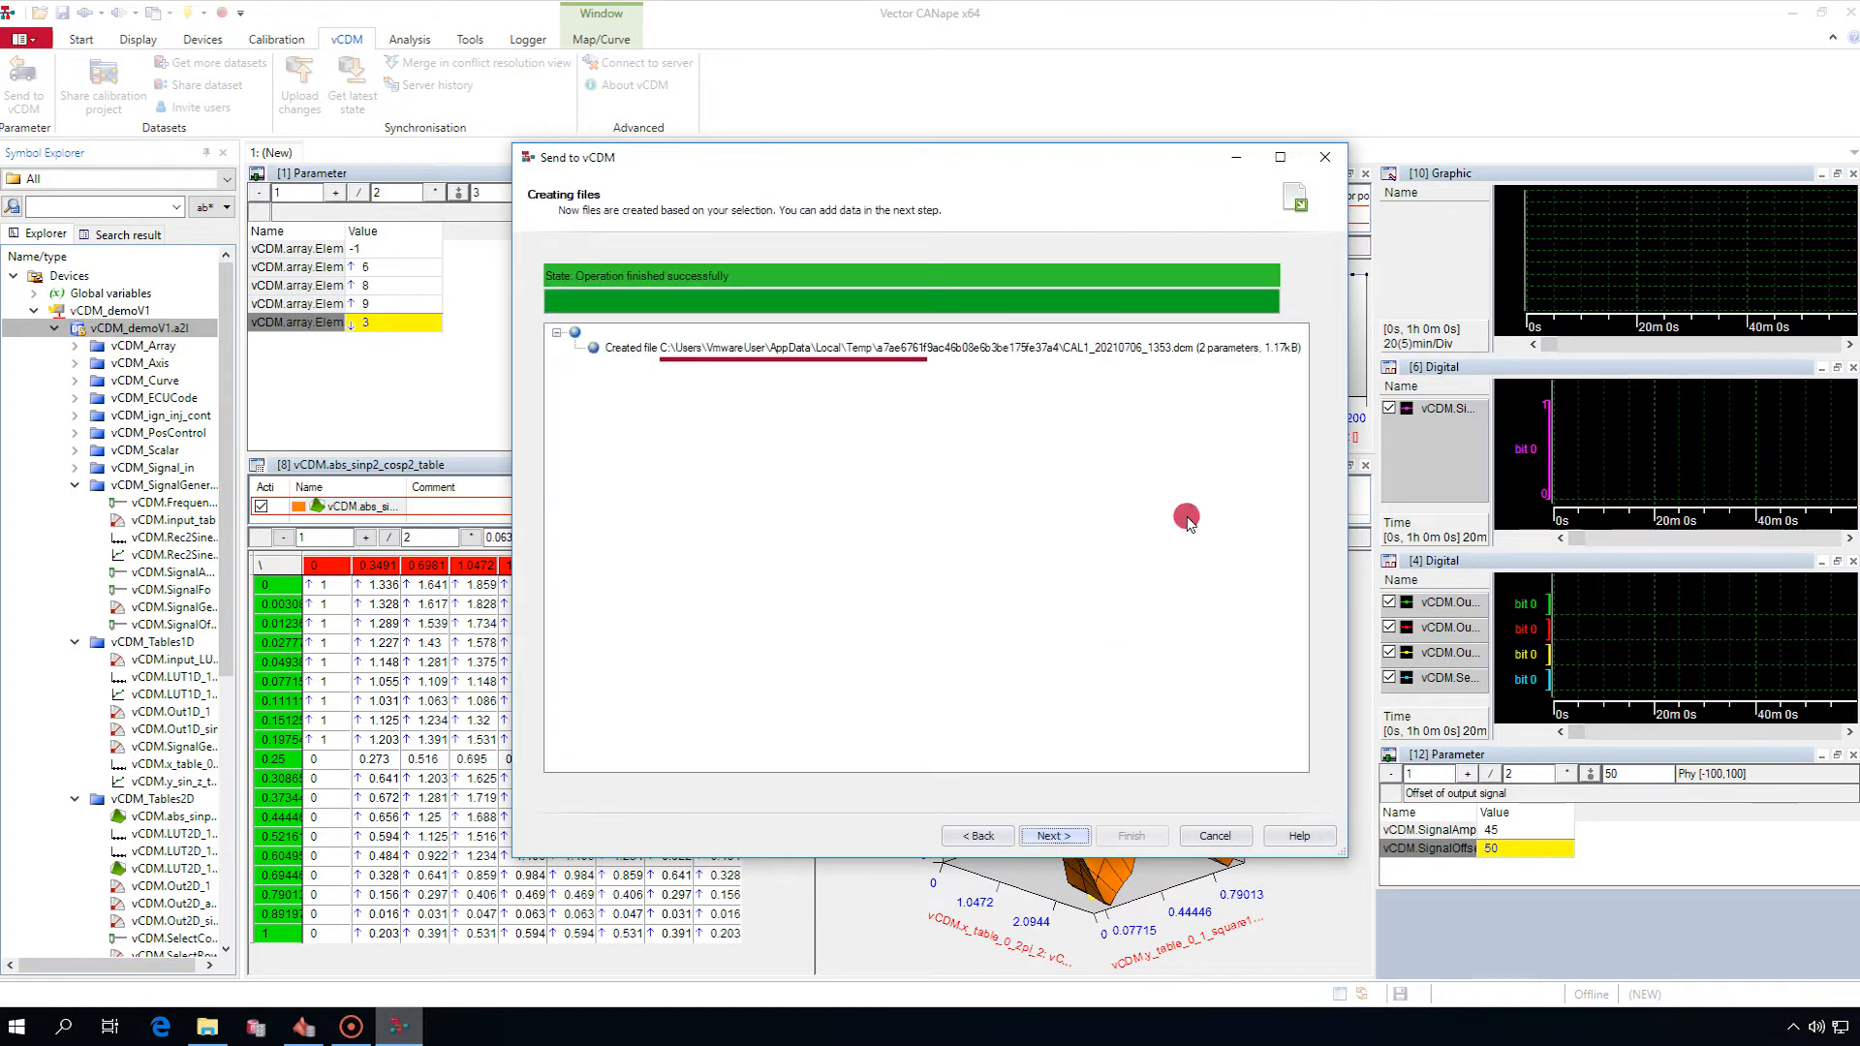
pyautogui.moveTo(1077, 377)
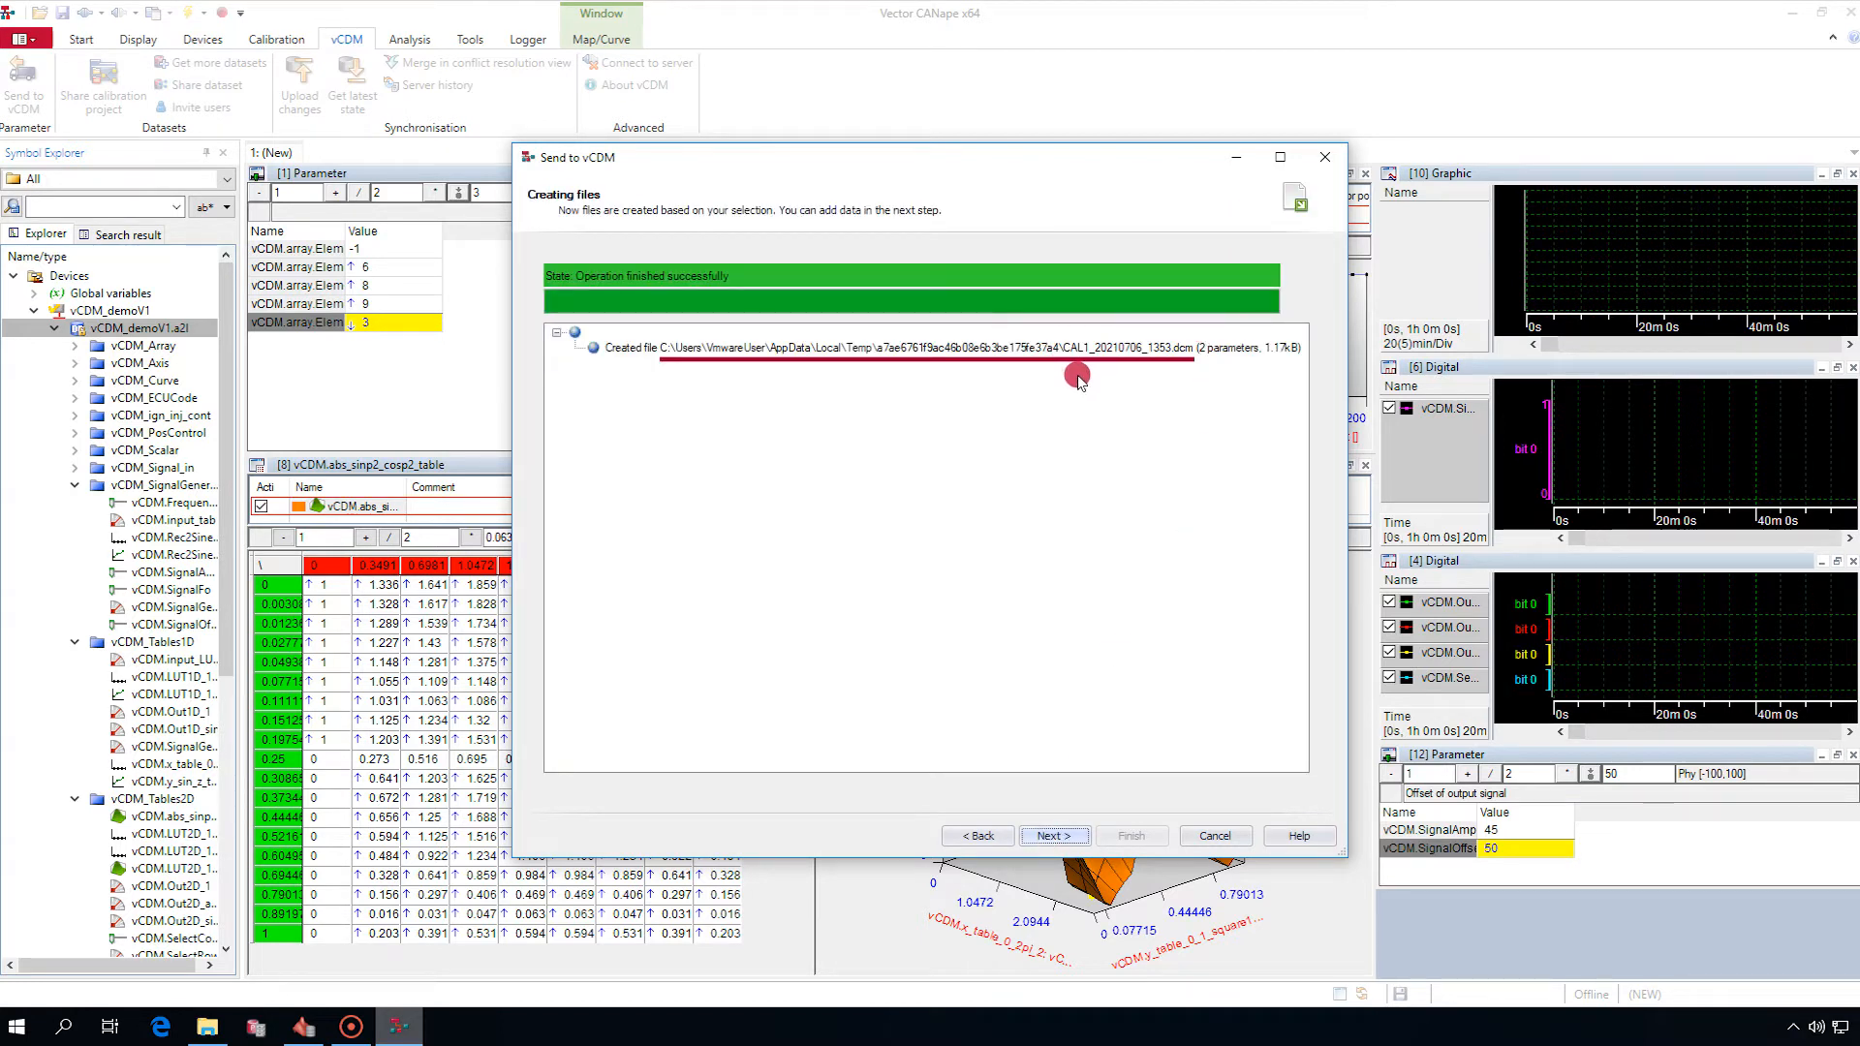
pyautogui.click(1053, 835)
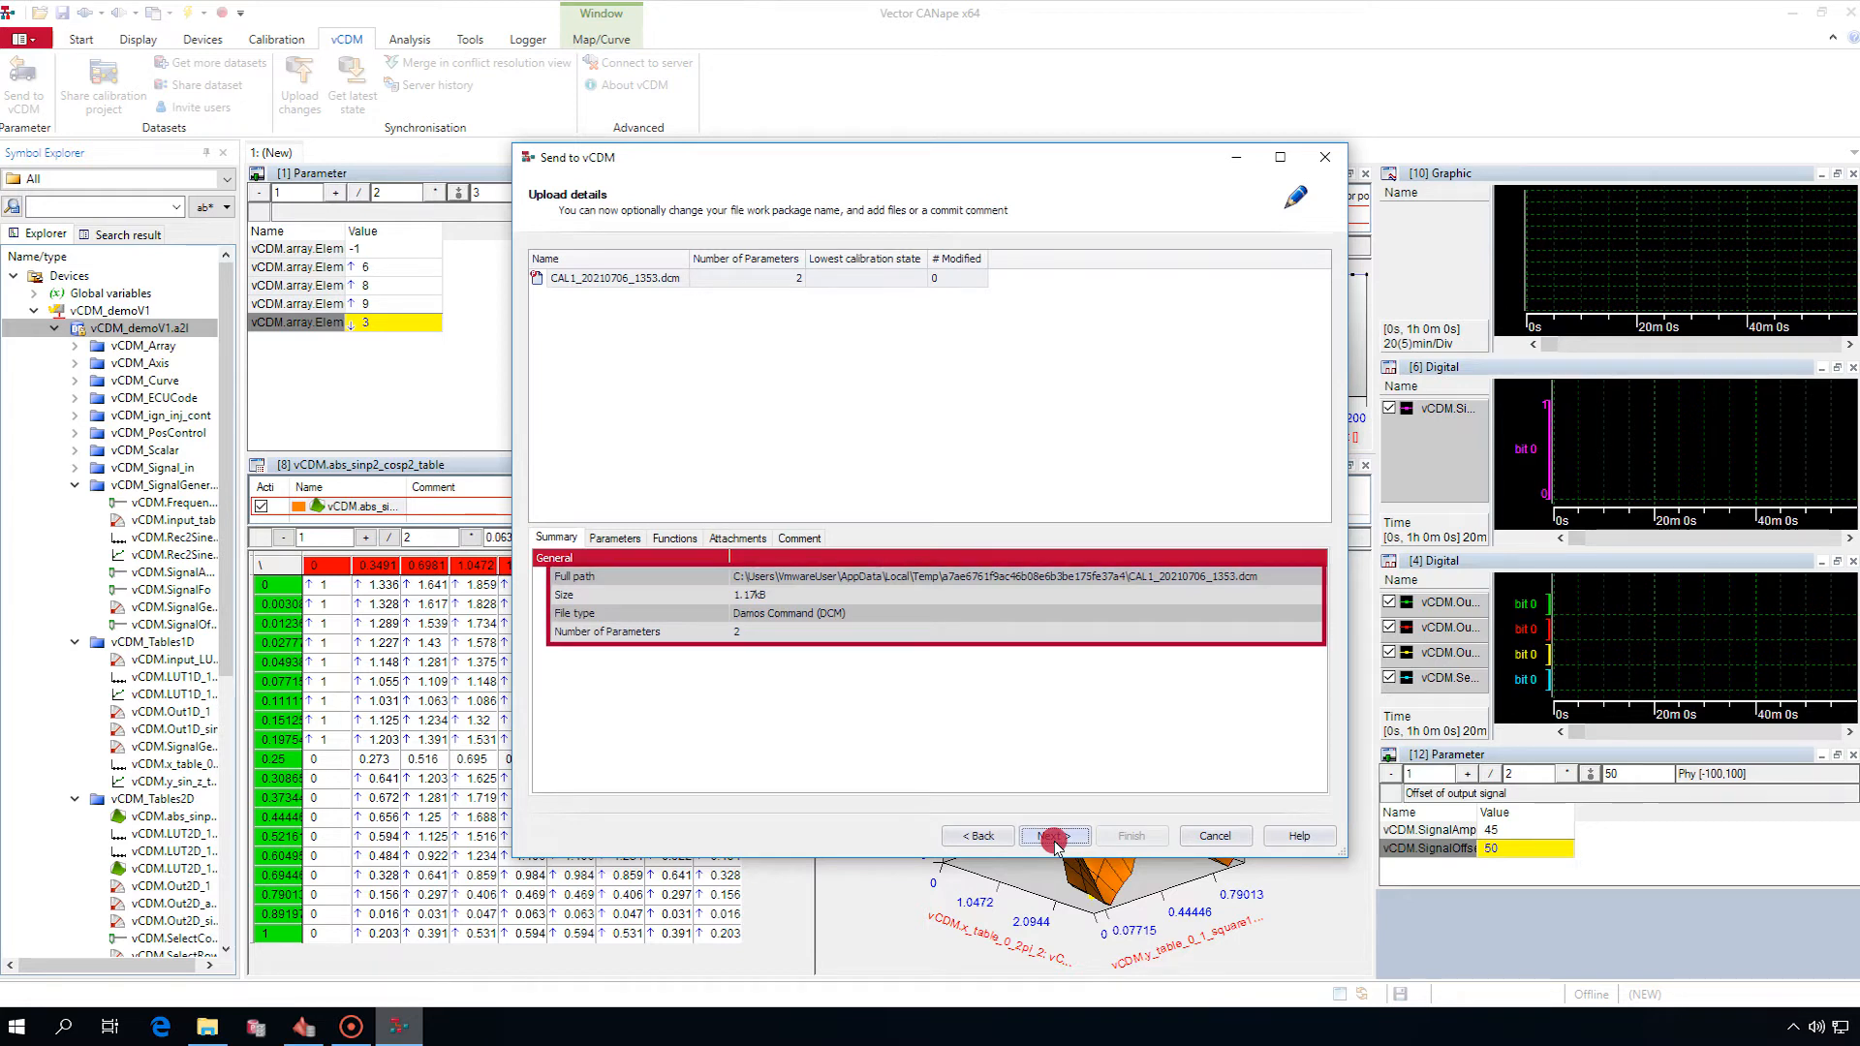
# Assign the DCM file to dataset 4711 with High data quality and finish the import.
pyautogui.click(1053, 836)
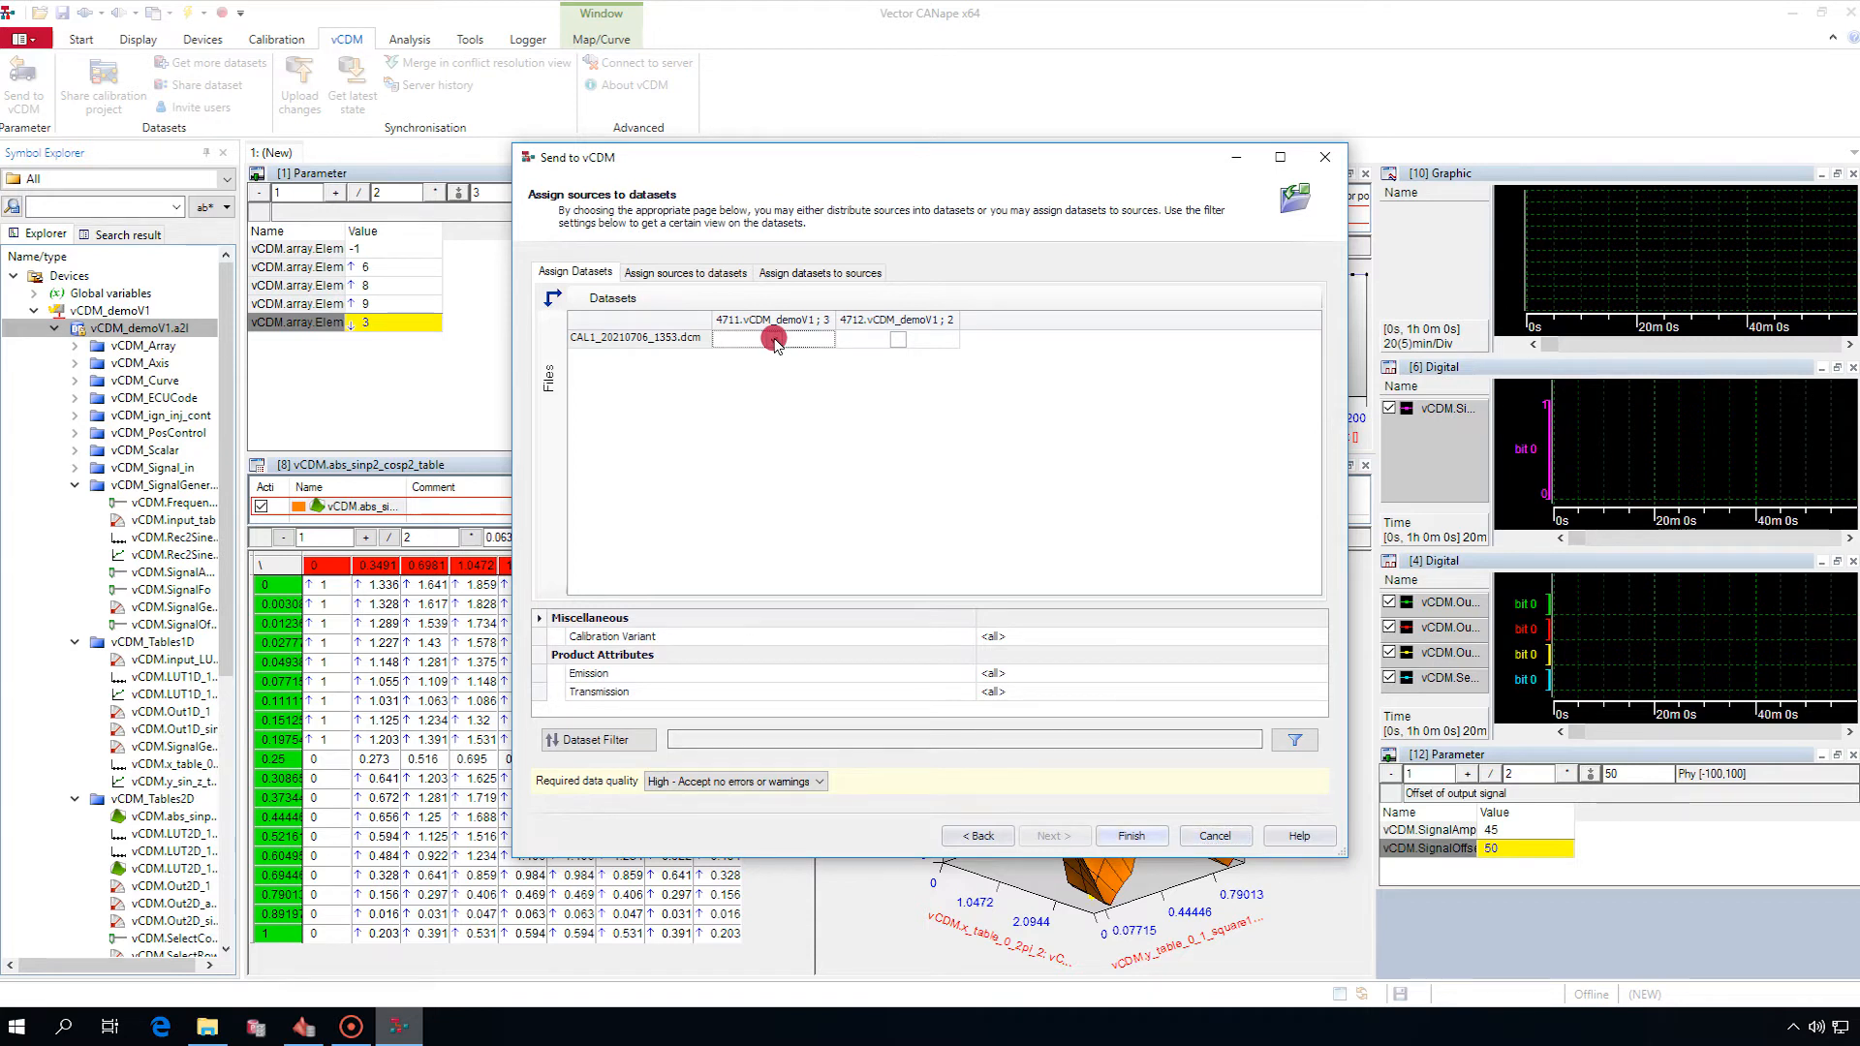
pyautogui.click(824, 781)
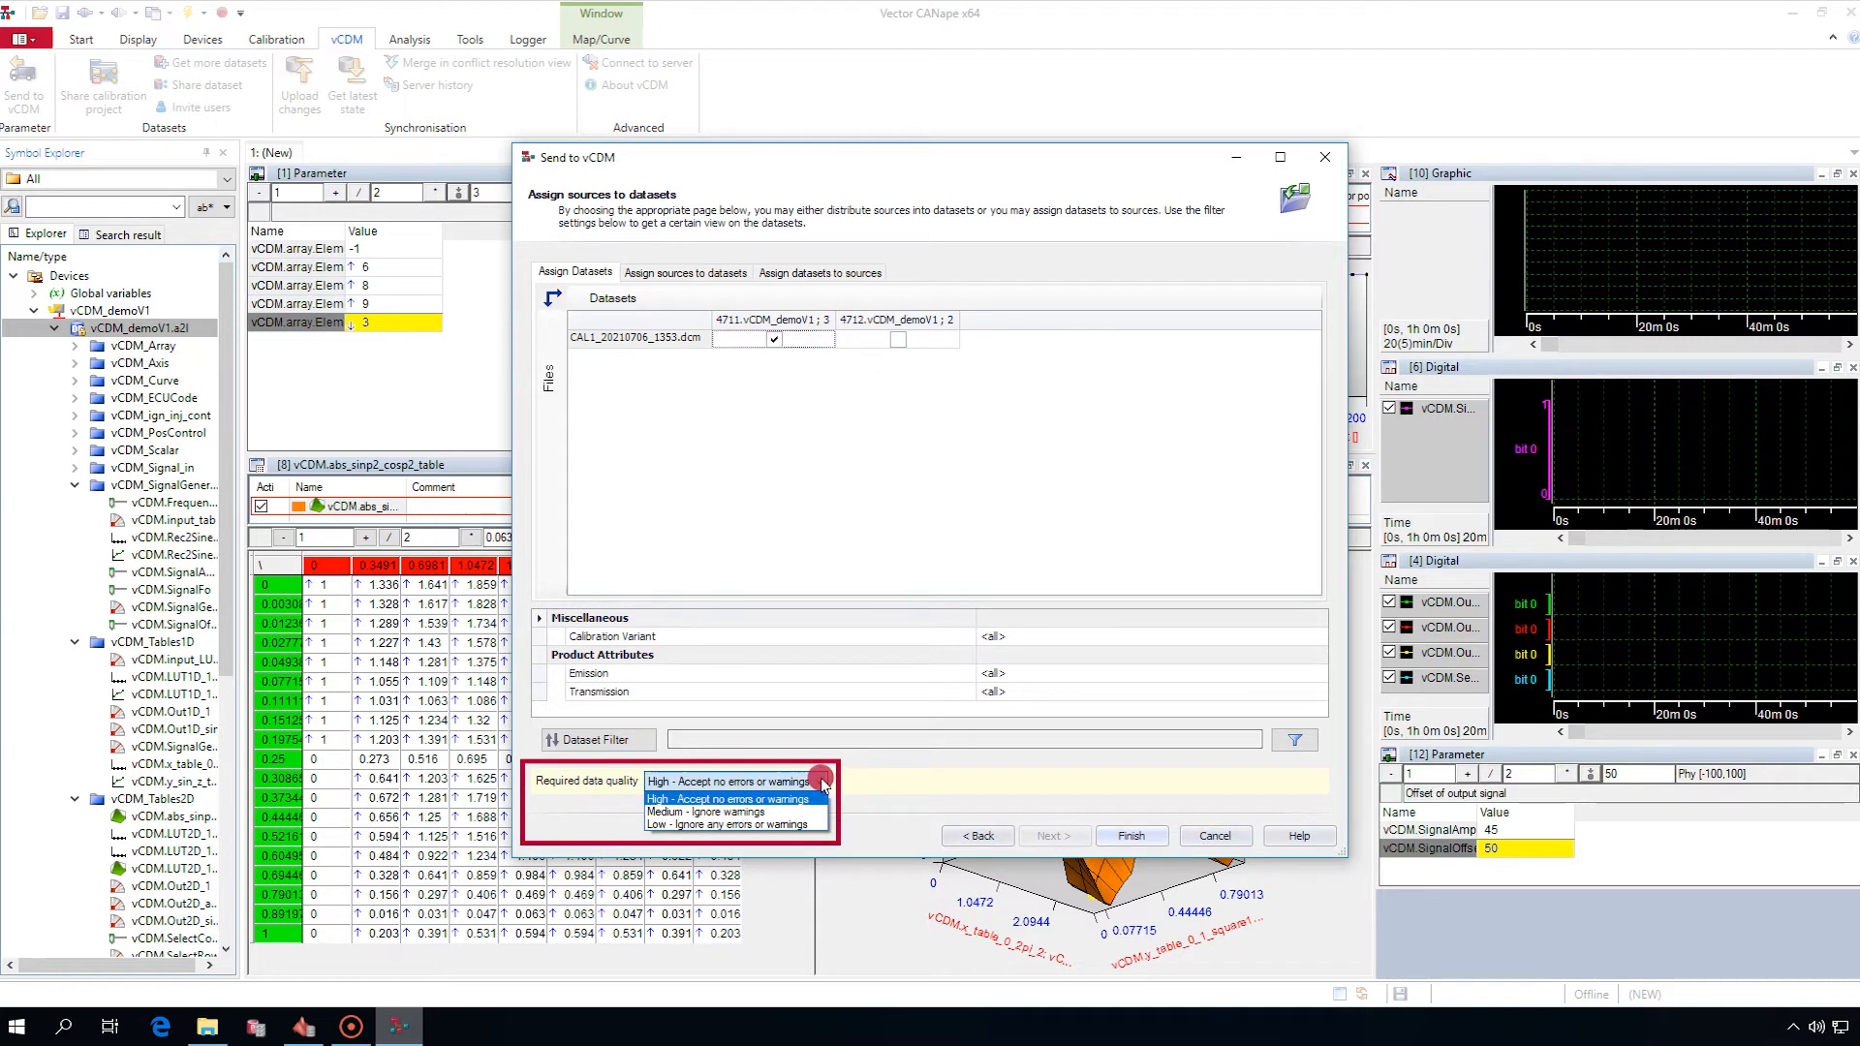
pyautogui.click(729, 798)
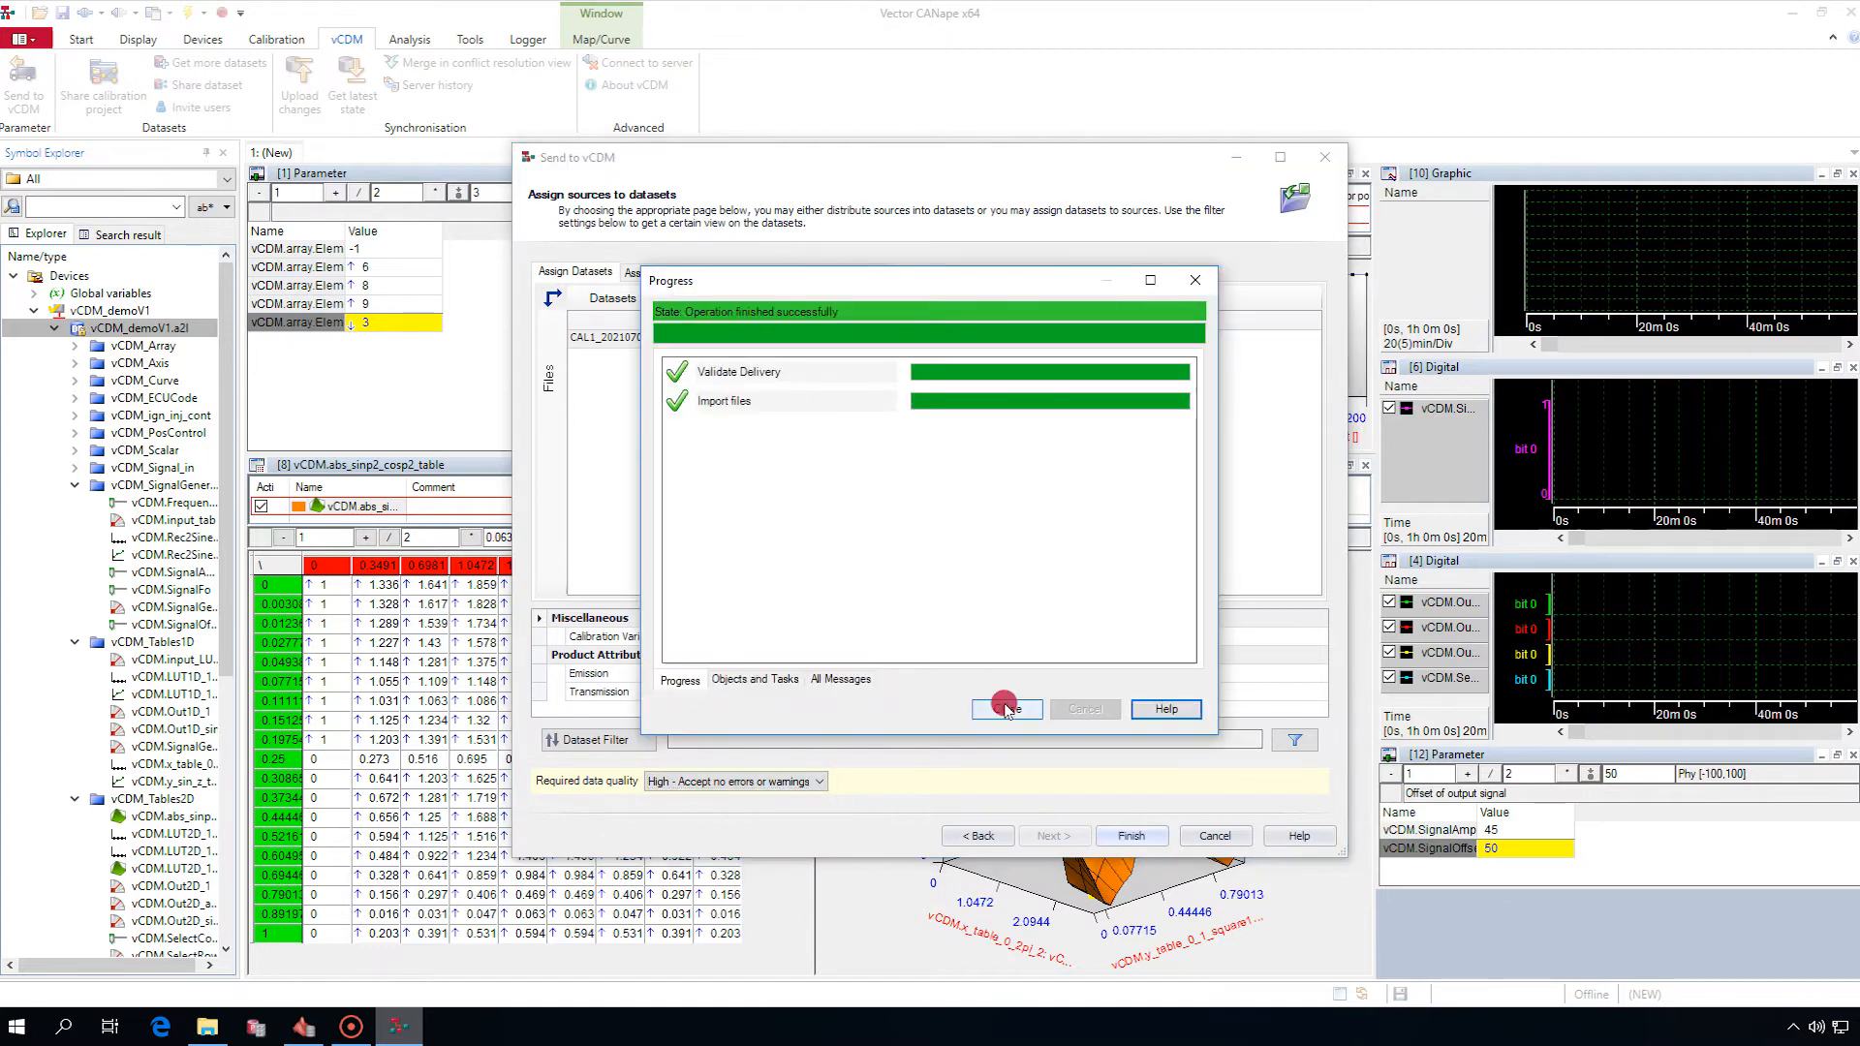
pyautogui.click(1004, 709)
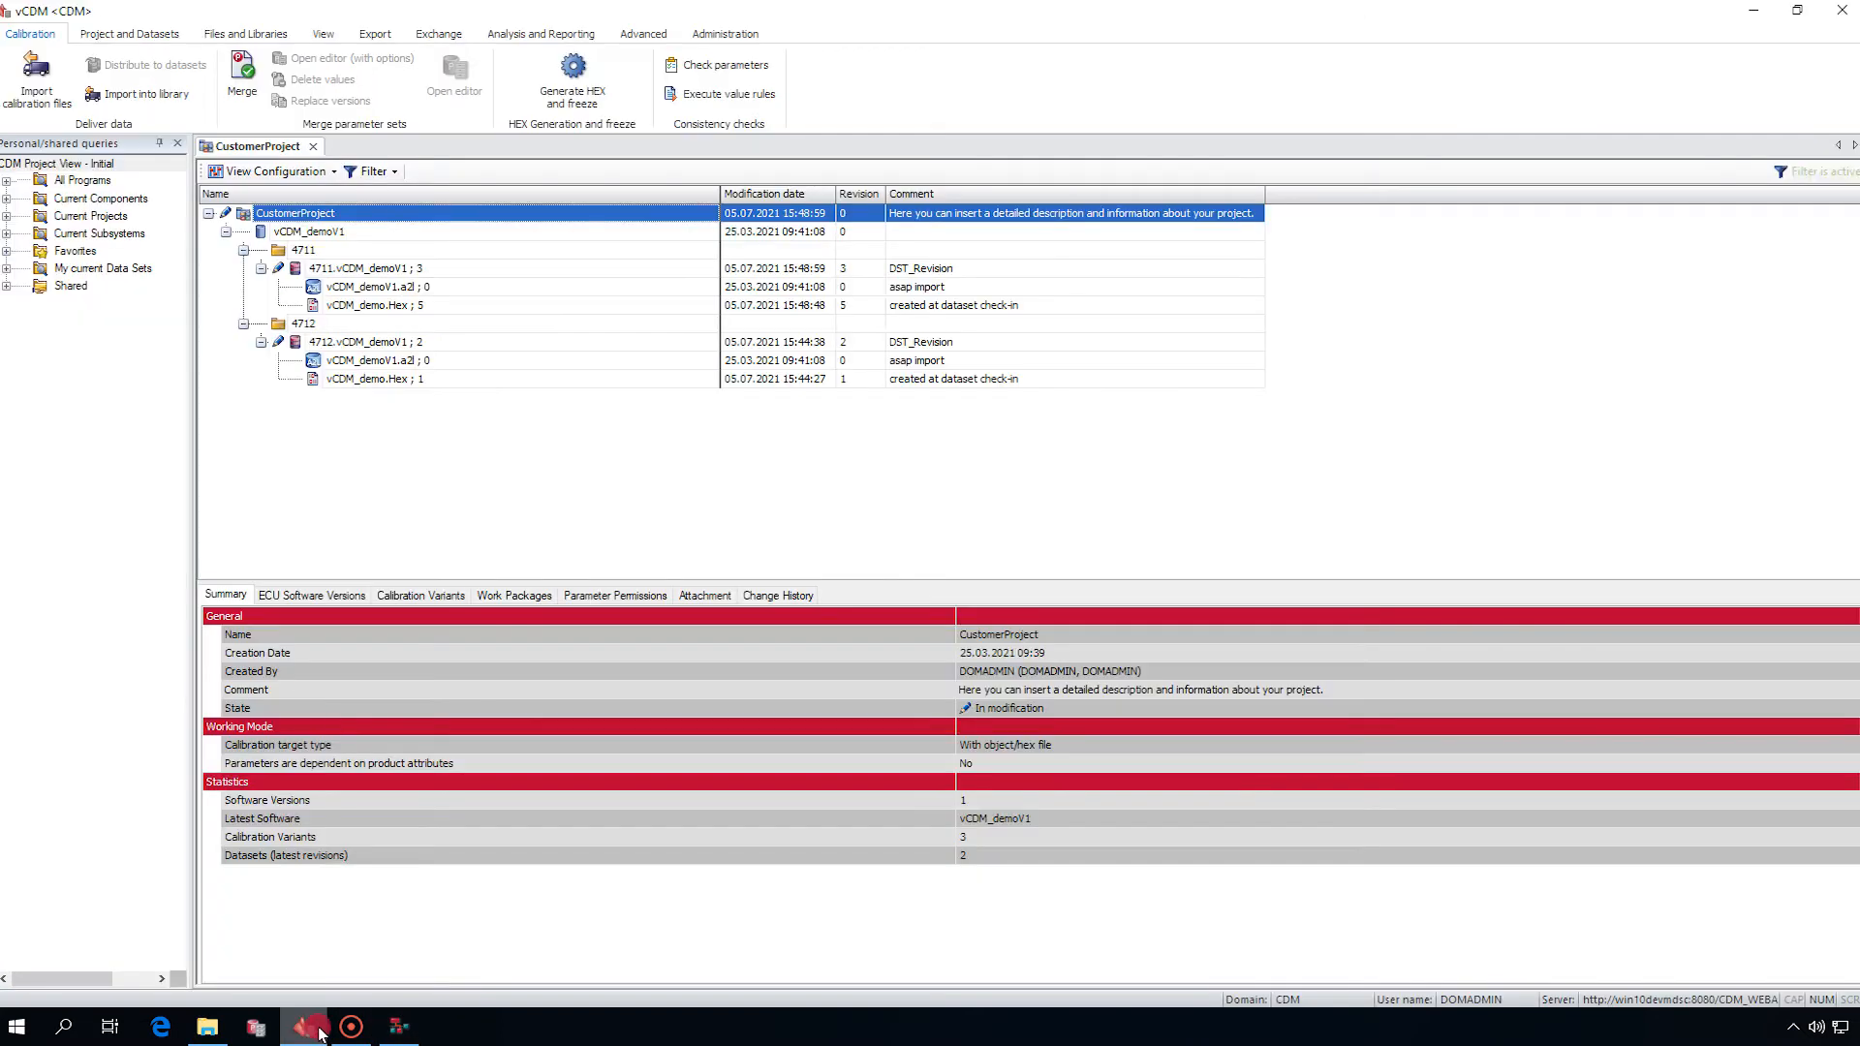
# Expand CustomerProject to check that dataset 4711 shows revision 3.
pyautogui.click(368, 267)
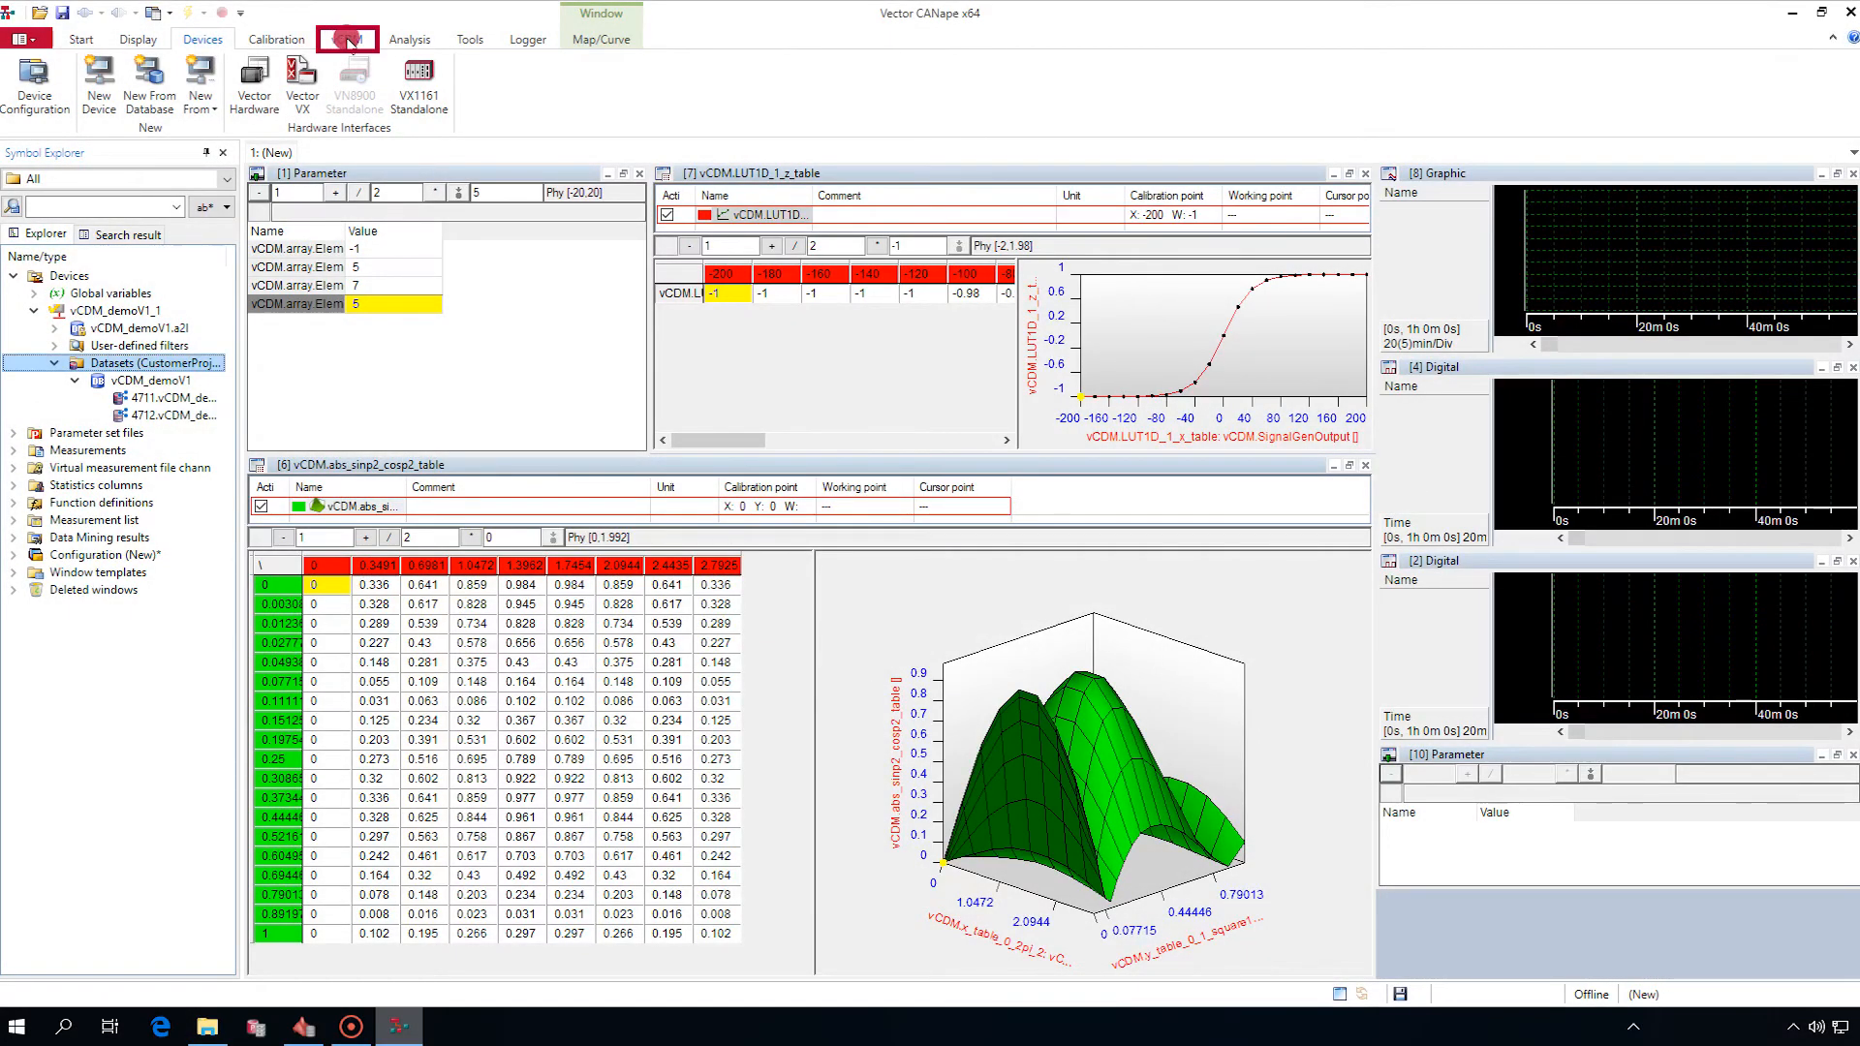
# Display datasets 4711 and 4712 in vCDMstudio from the Calibration ribbon tab.
pyautogui.click(343, 39)
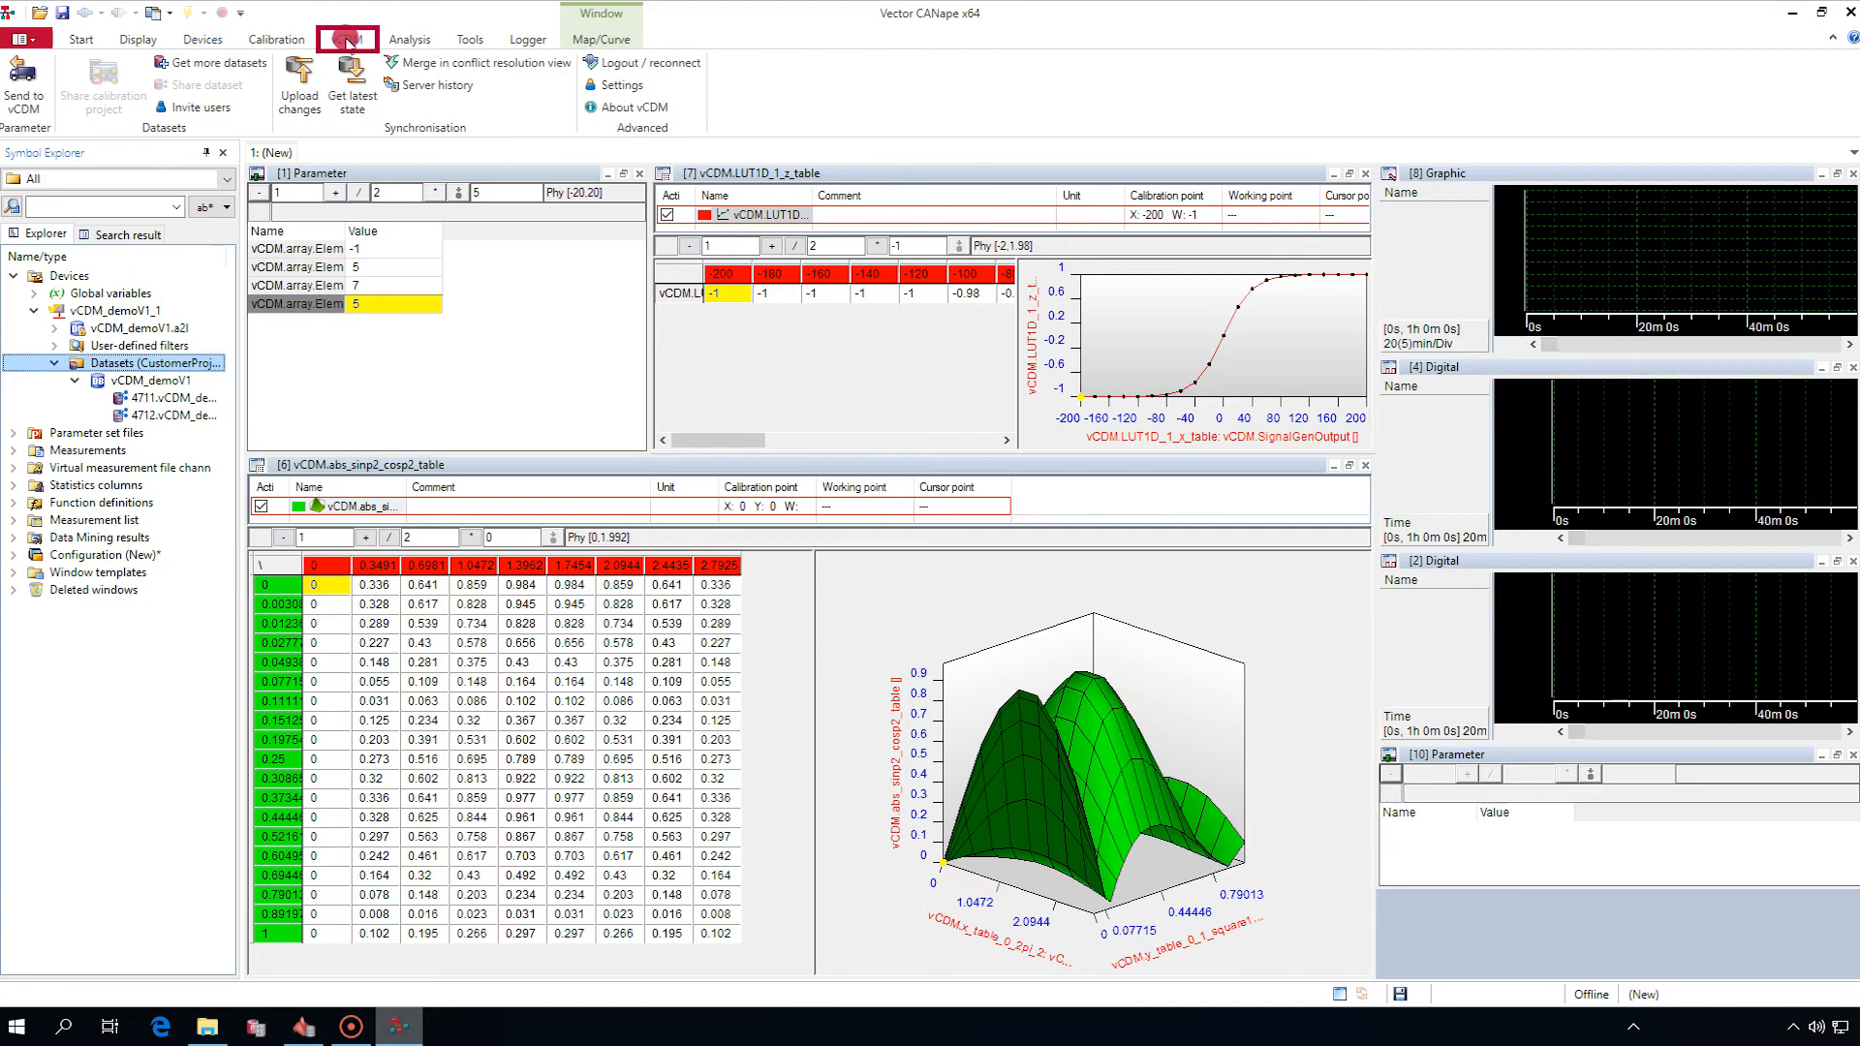
pyautogui.click(275, 39)
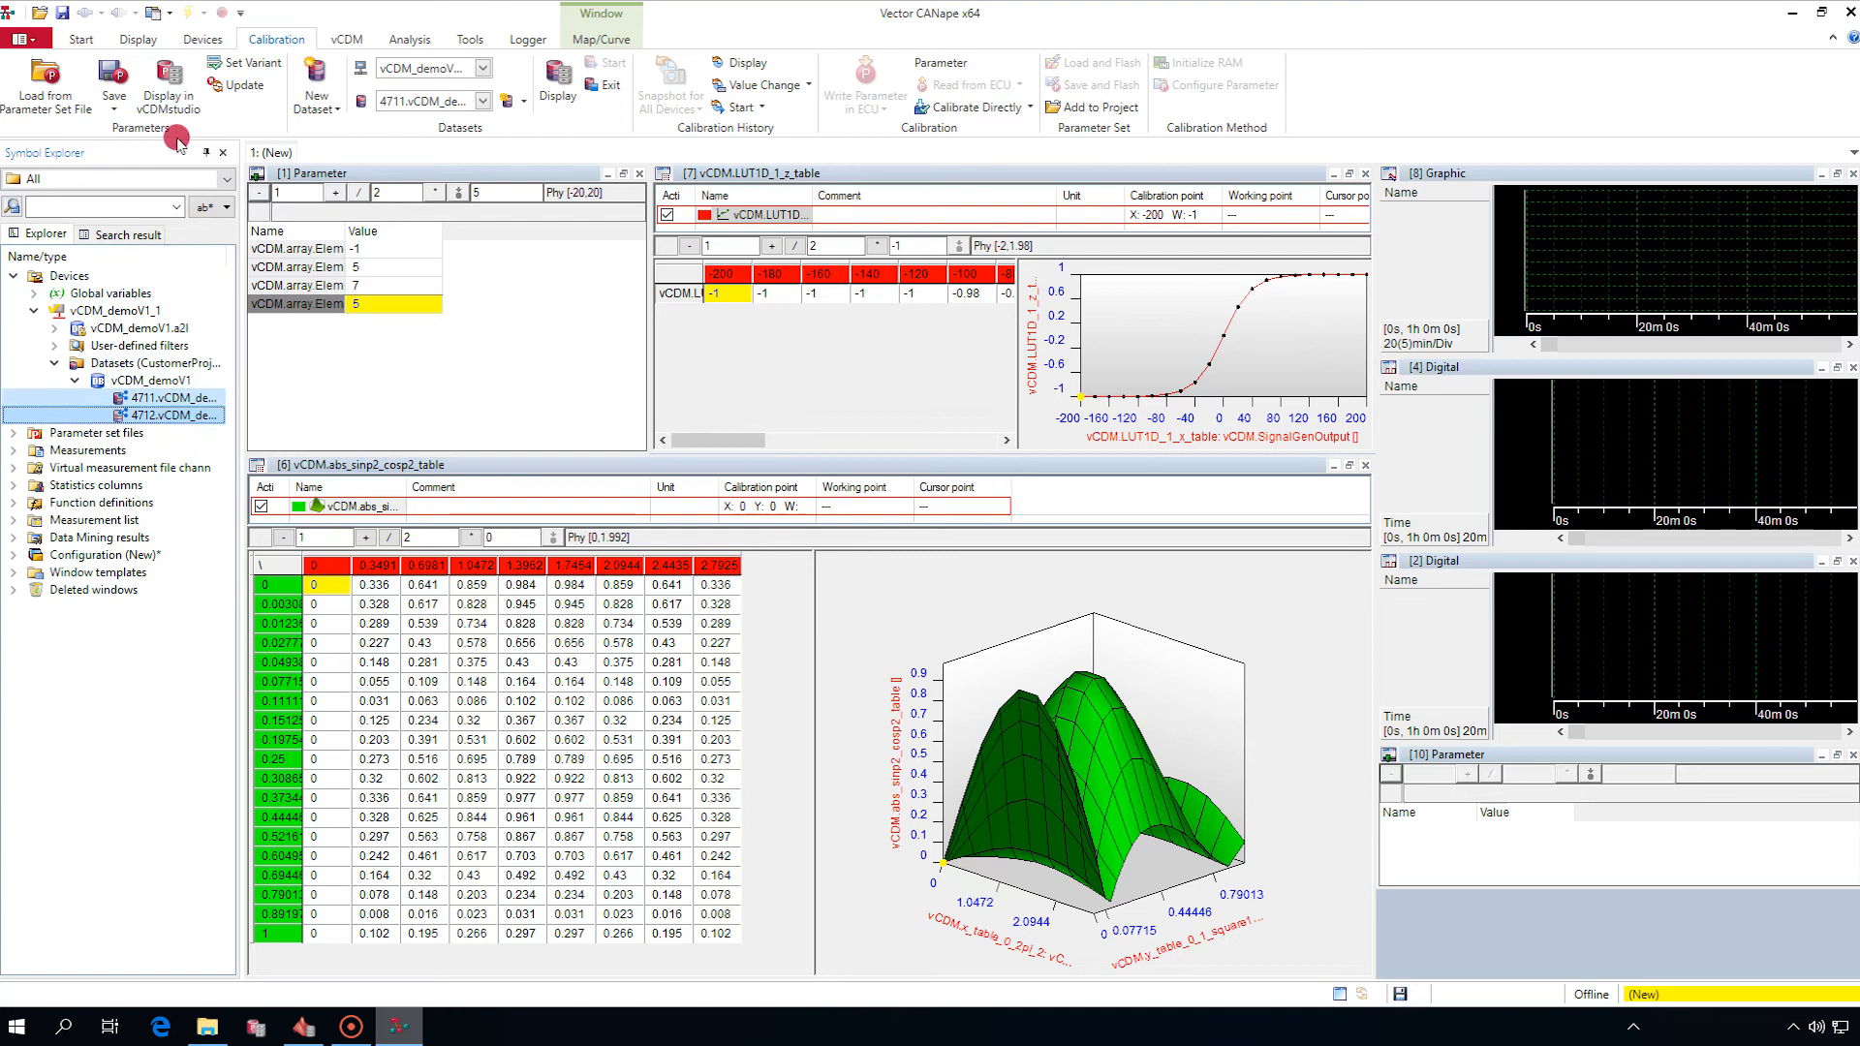
pyautogui.click(169, 89)
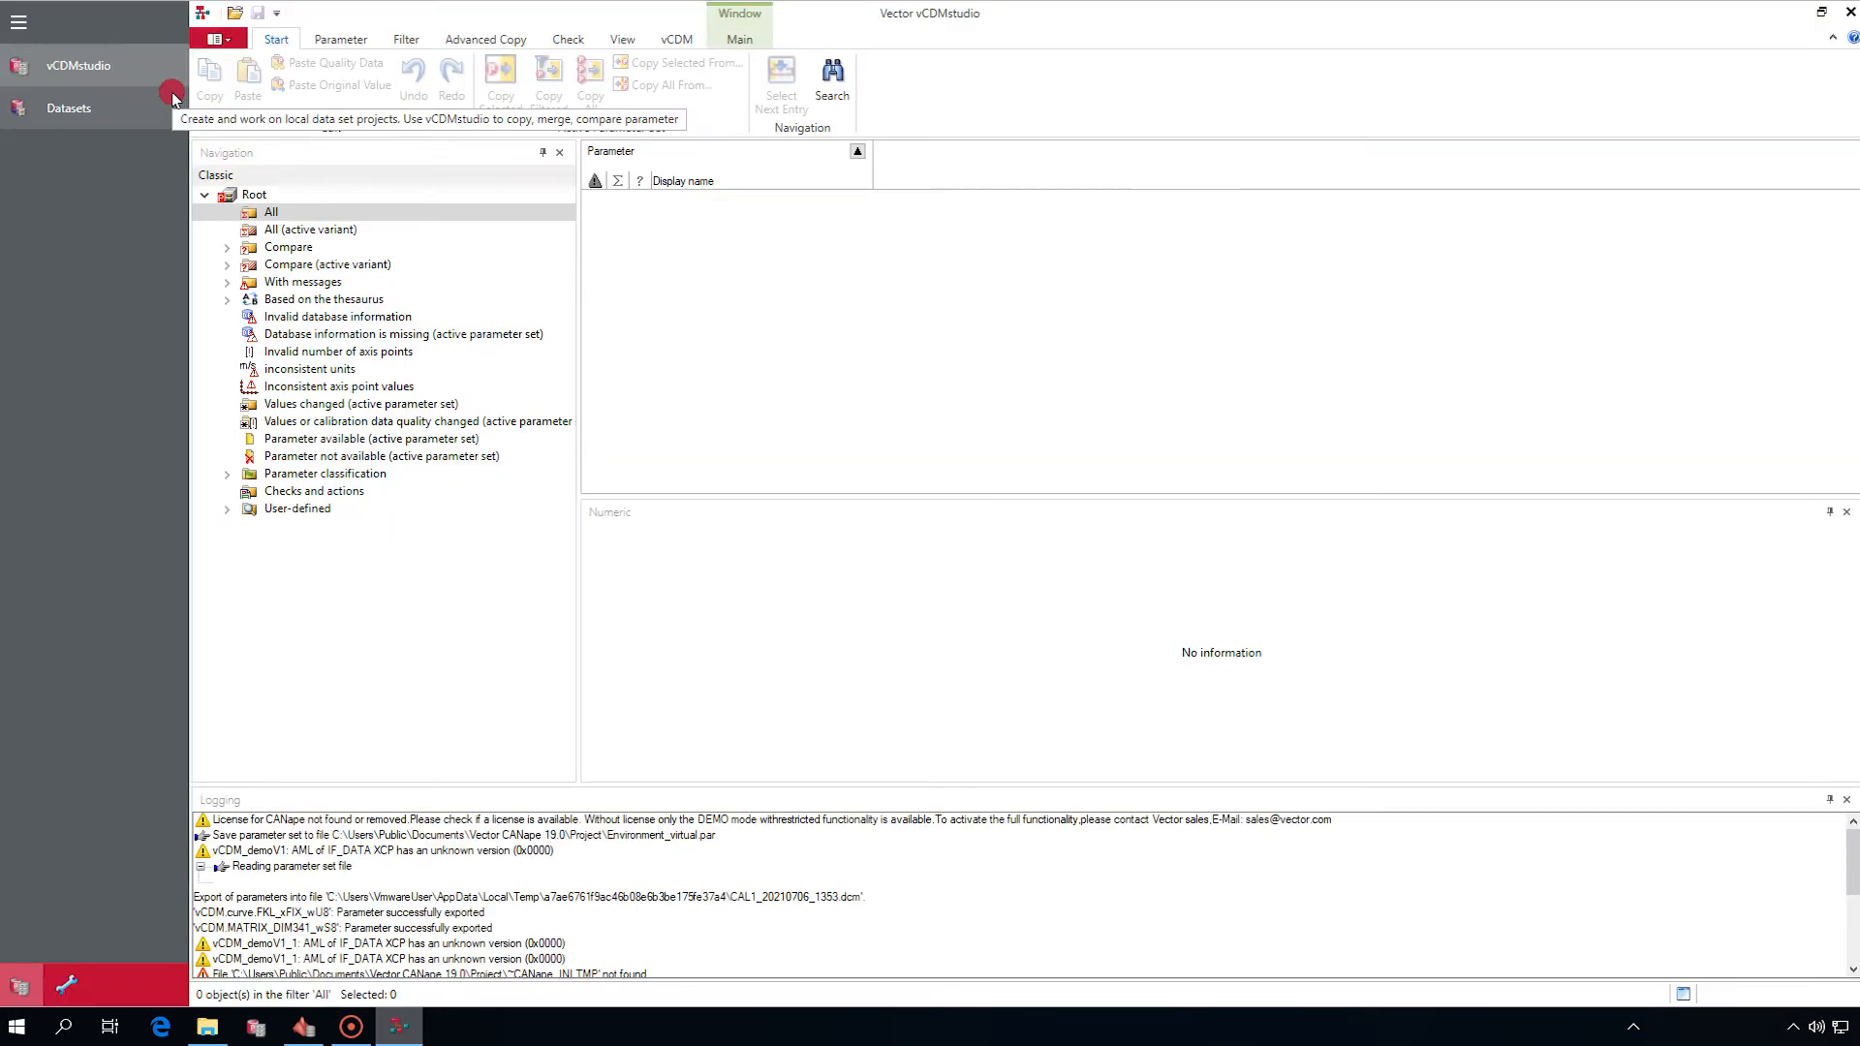
pyautogui.moveTo(49, 123)
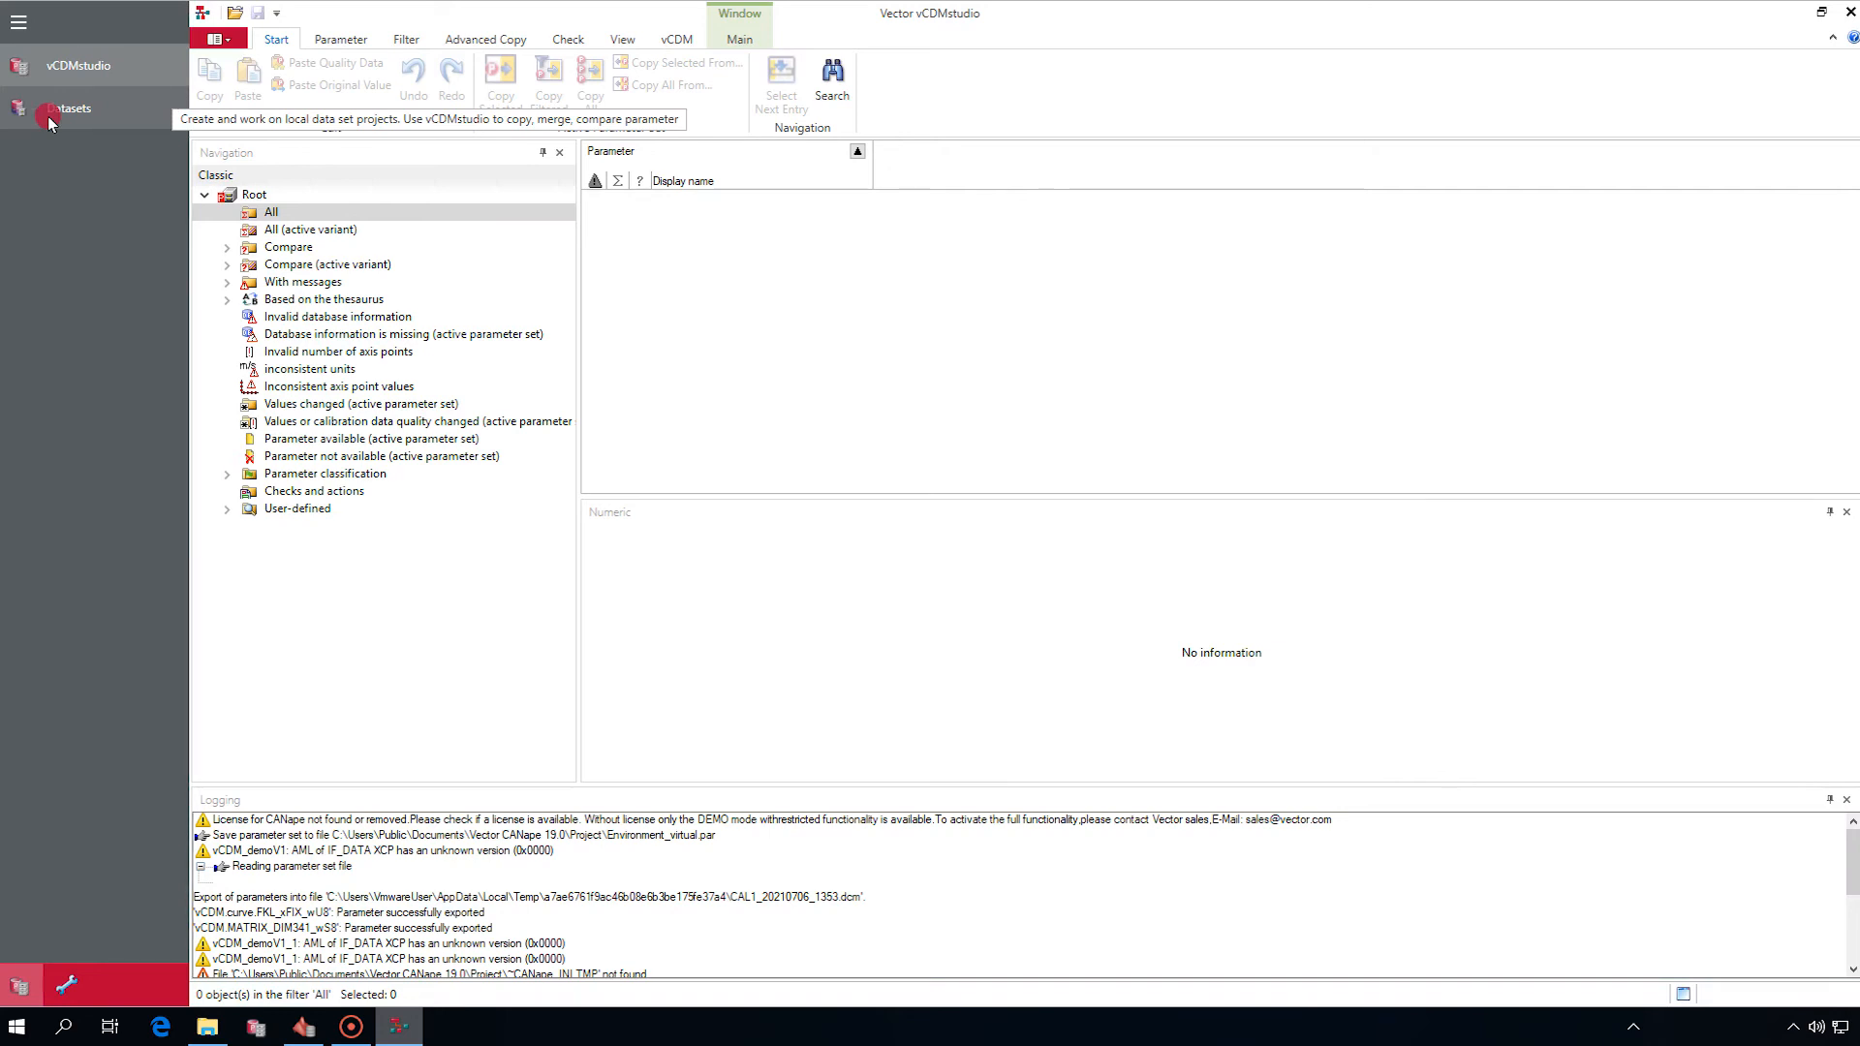
# Show datasets 4711 and 4712 side by side and edit Element[4] in 4711.
pyautogui.click(71, 108)
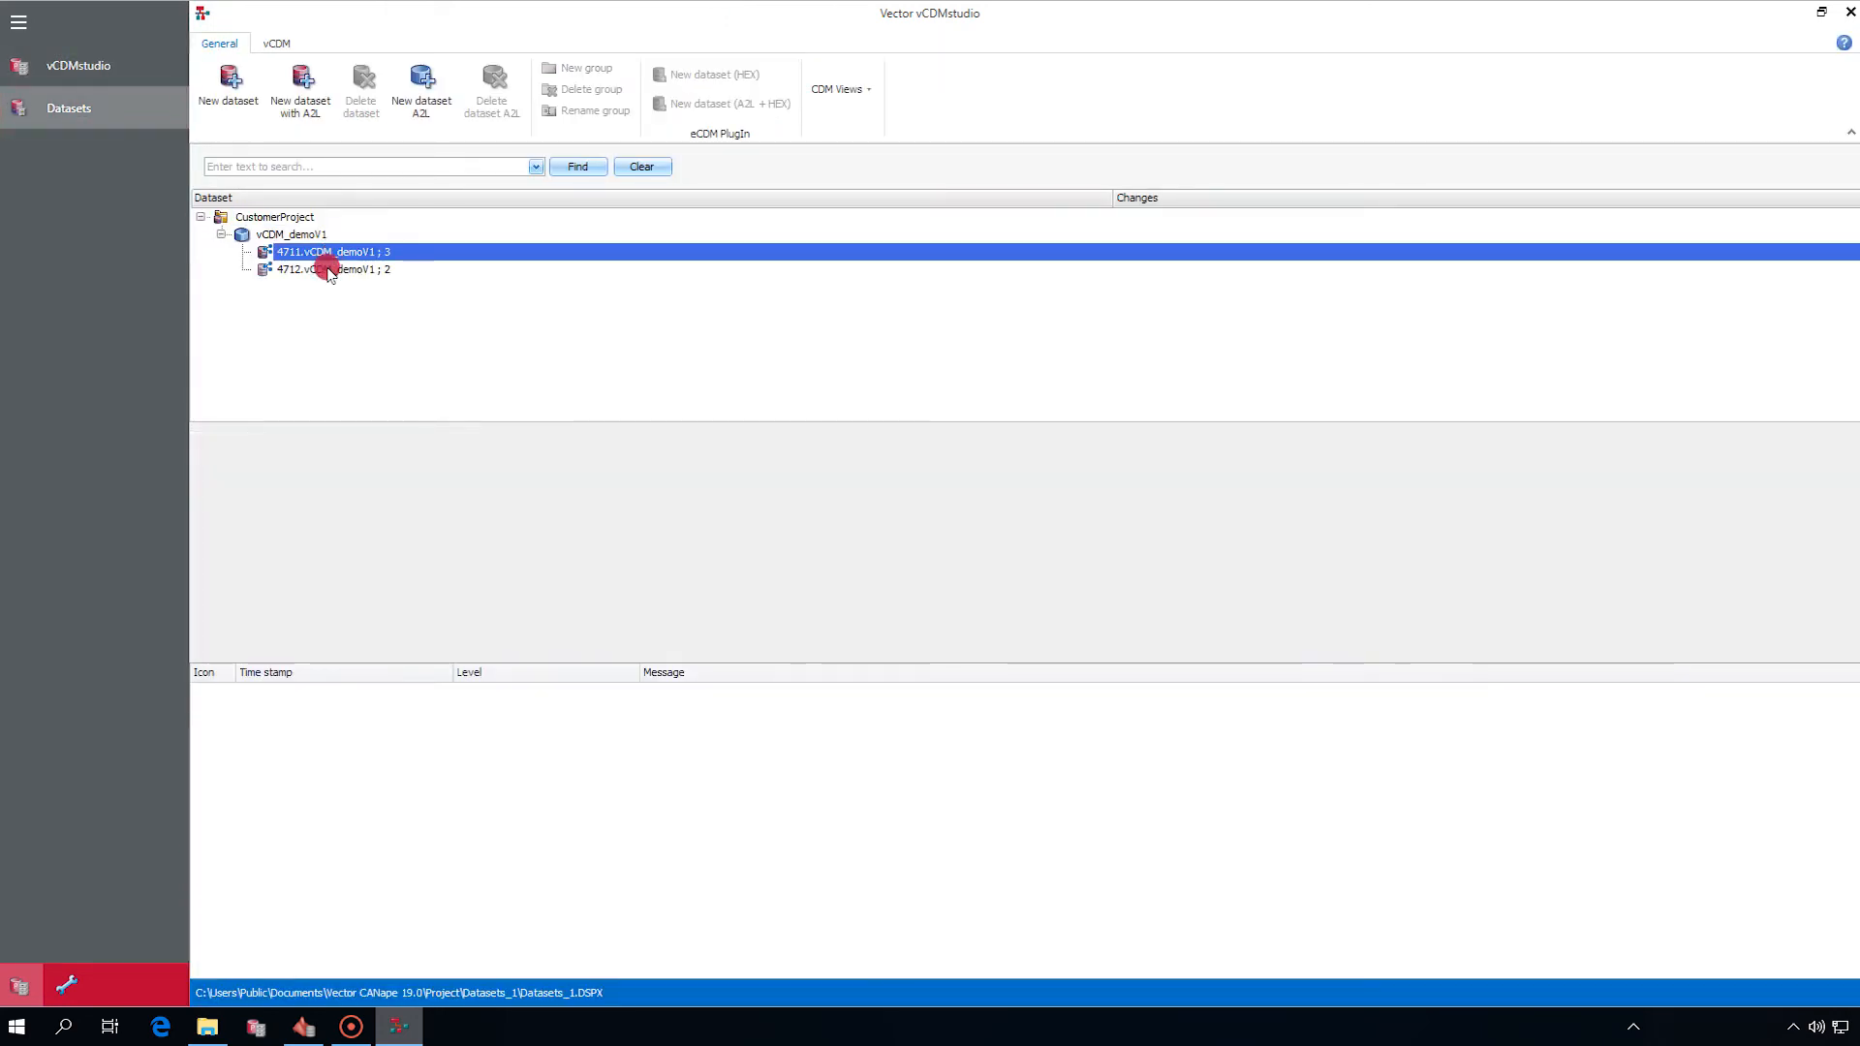
pyautogui.rightClick(314, 252)
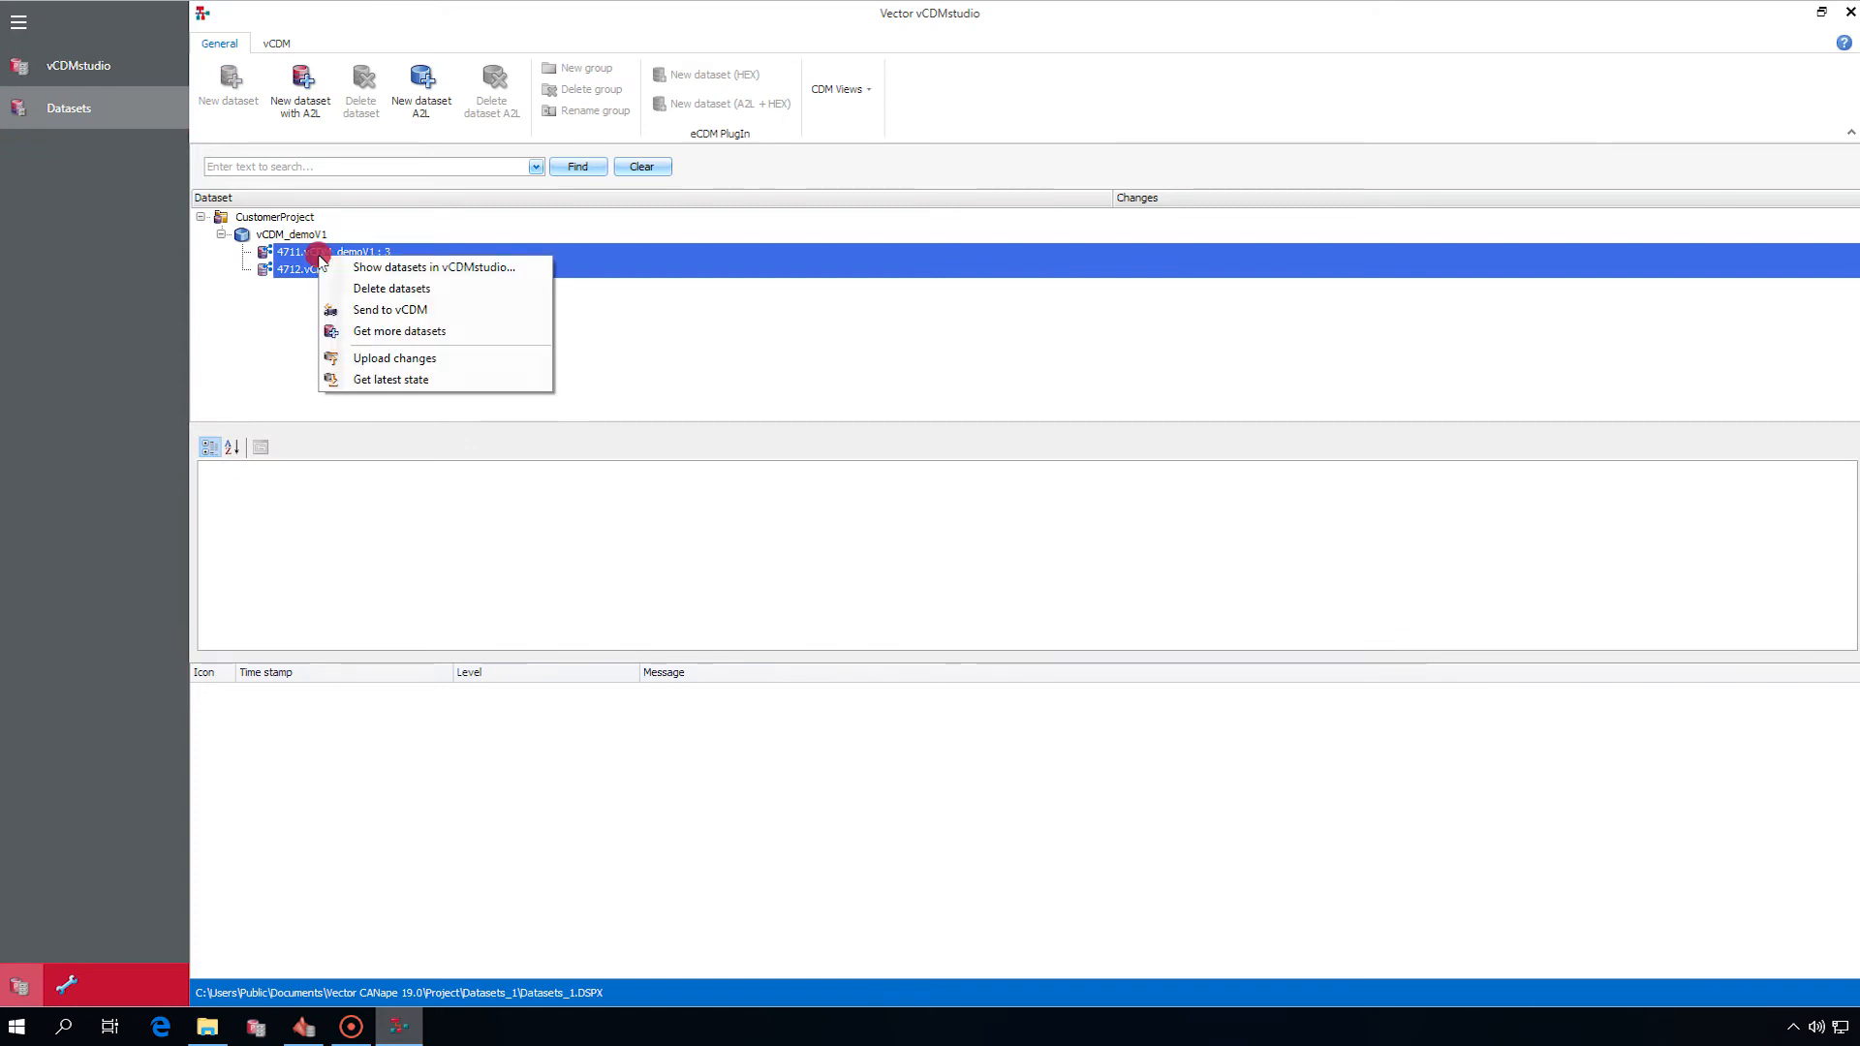
pyautogui.moveTo(351, 273)
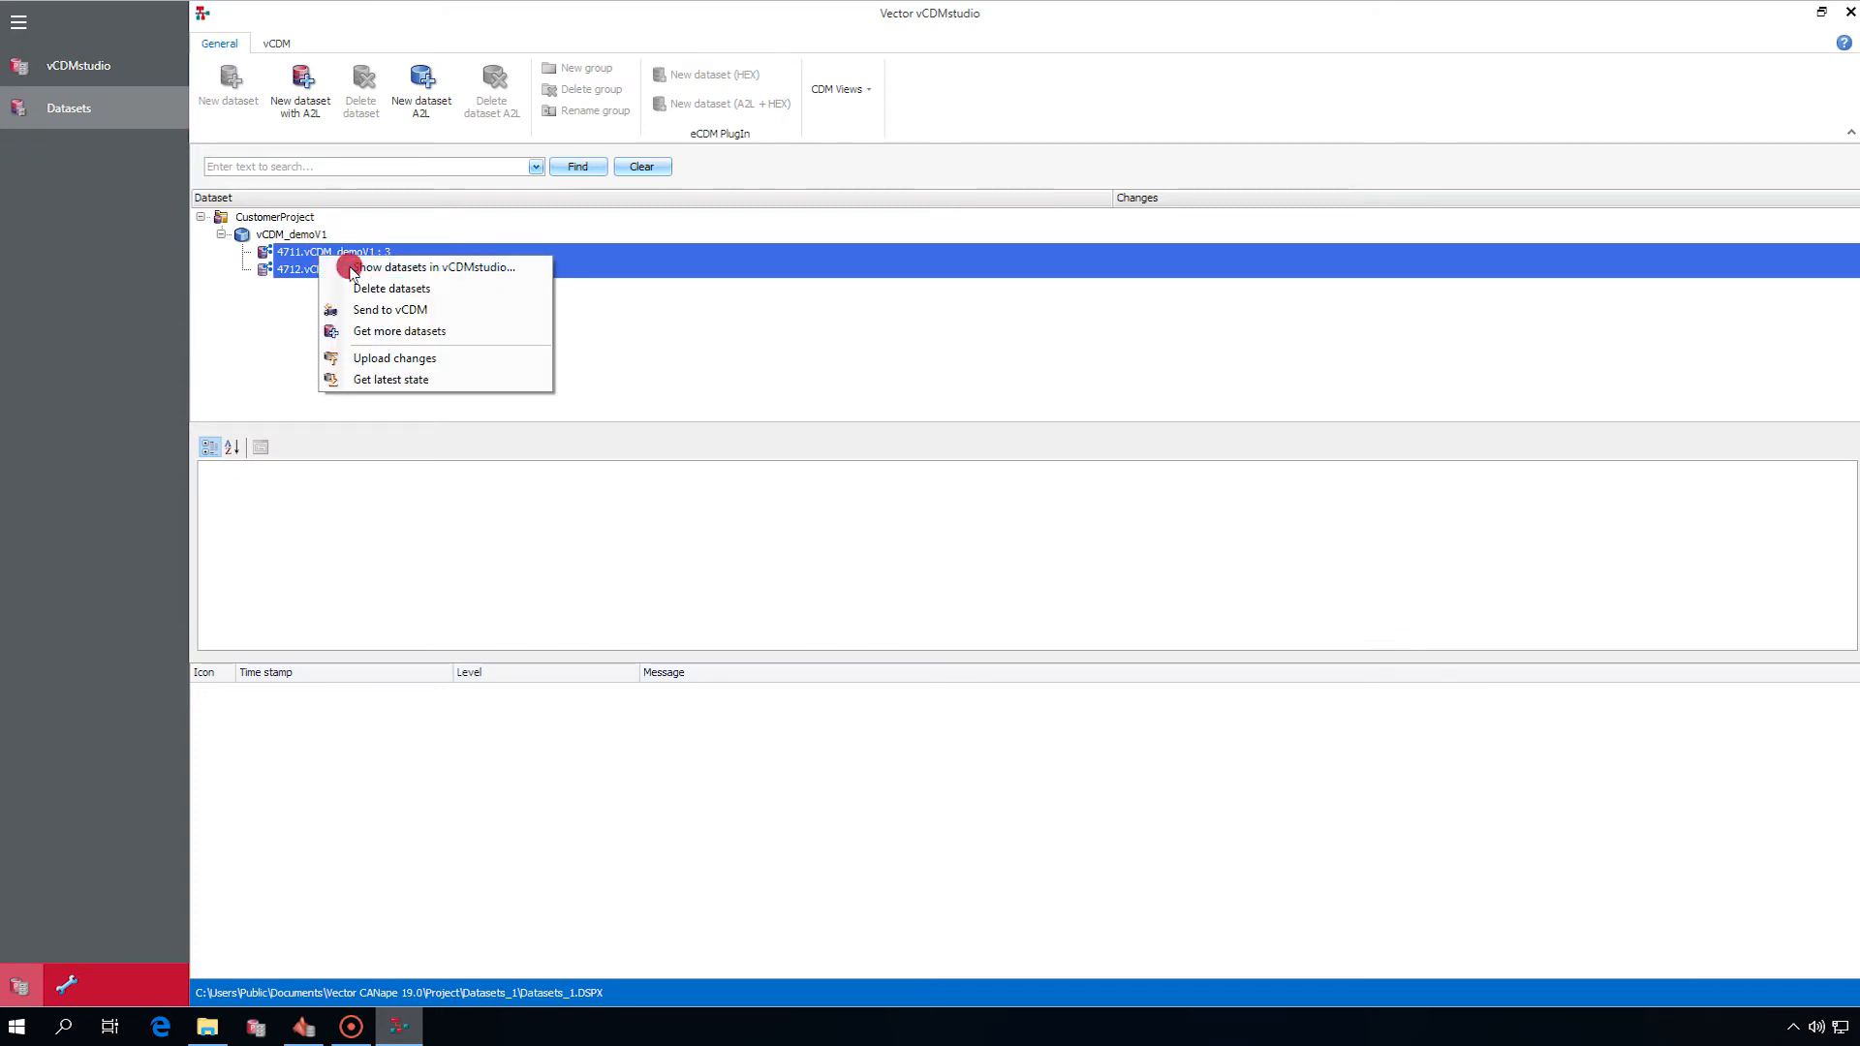
pyautogui.click(433, 267)
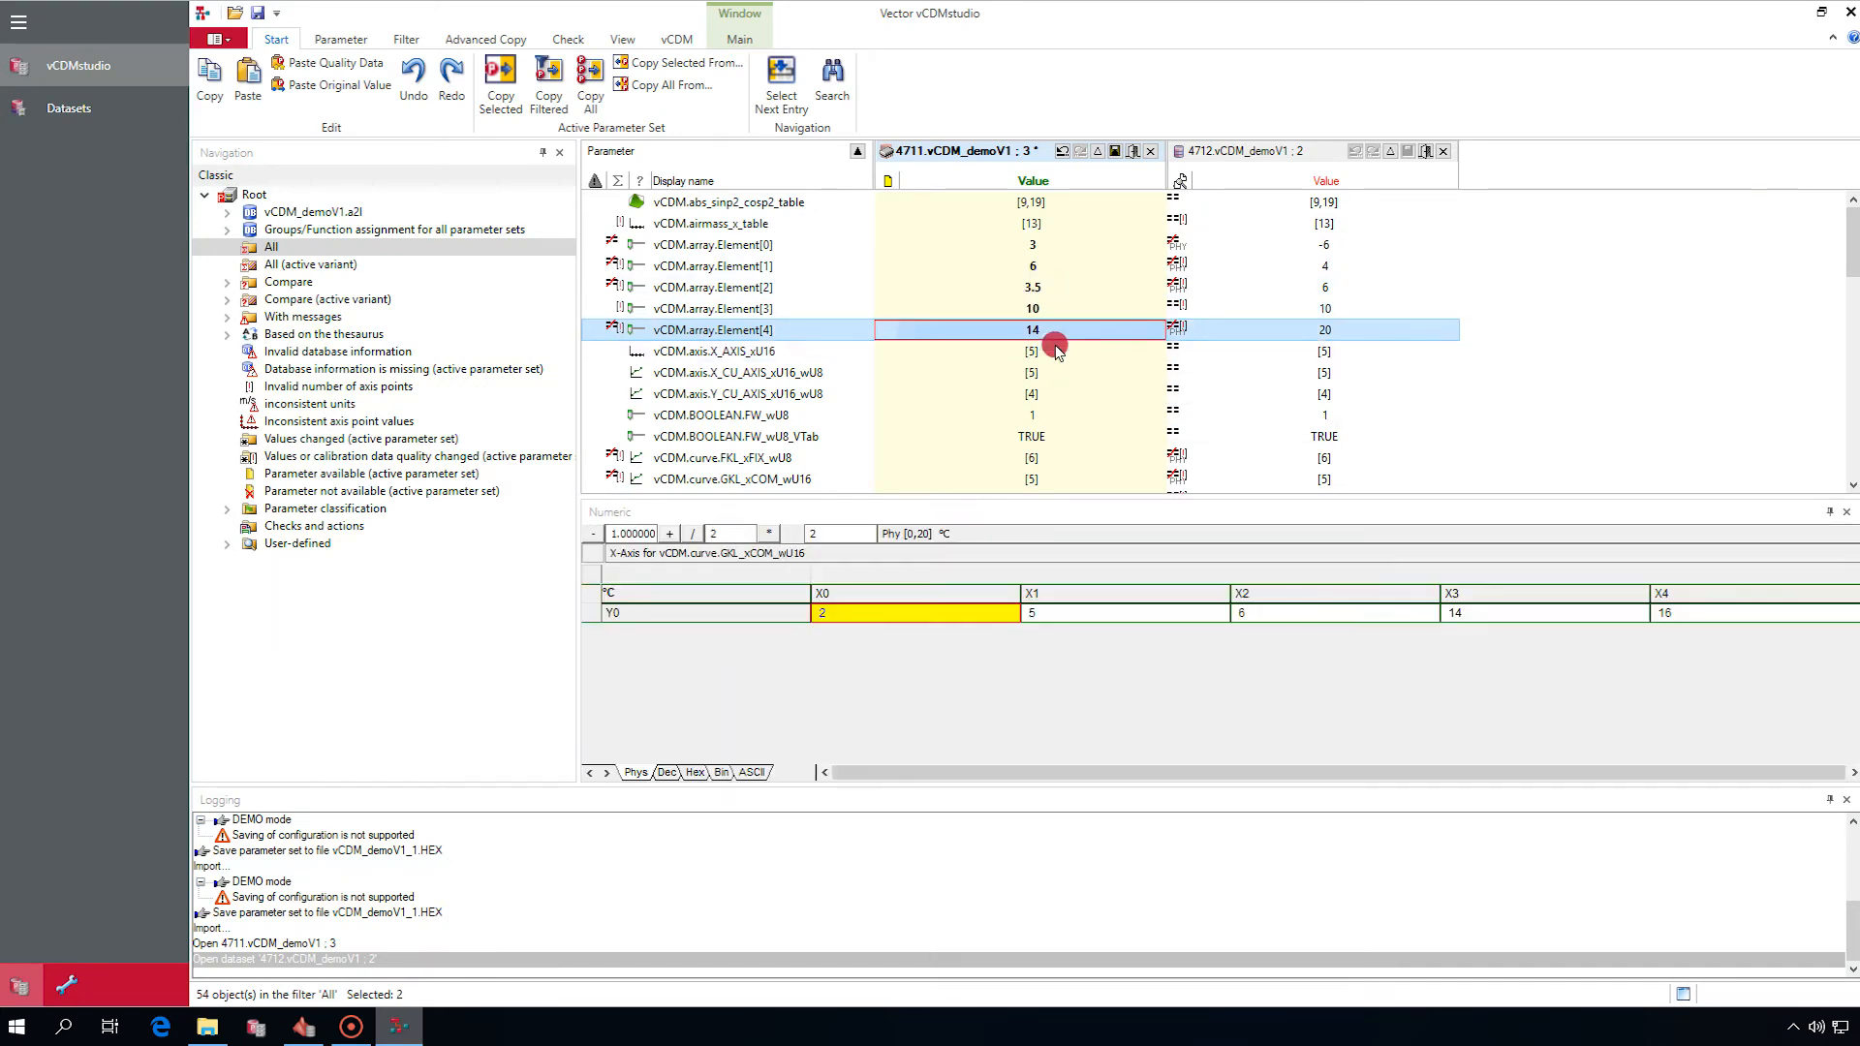
pyautogui.click(1113, 151)
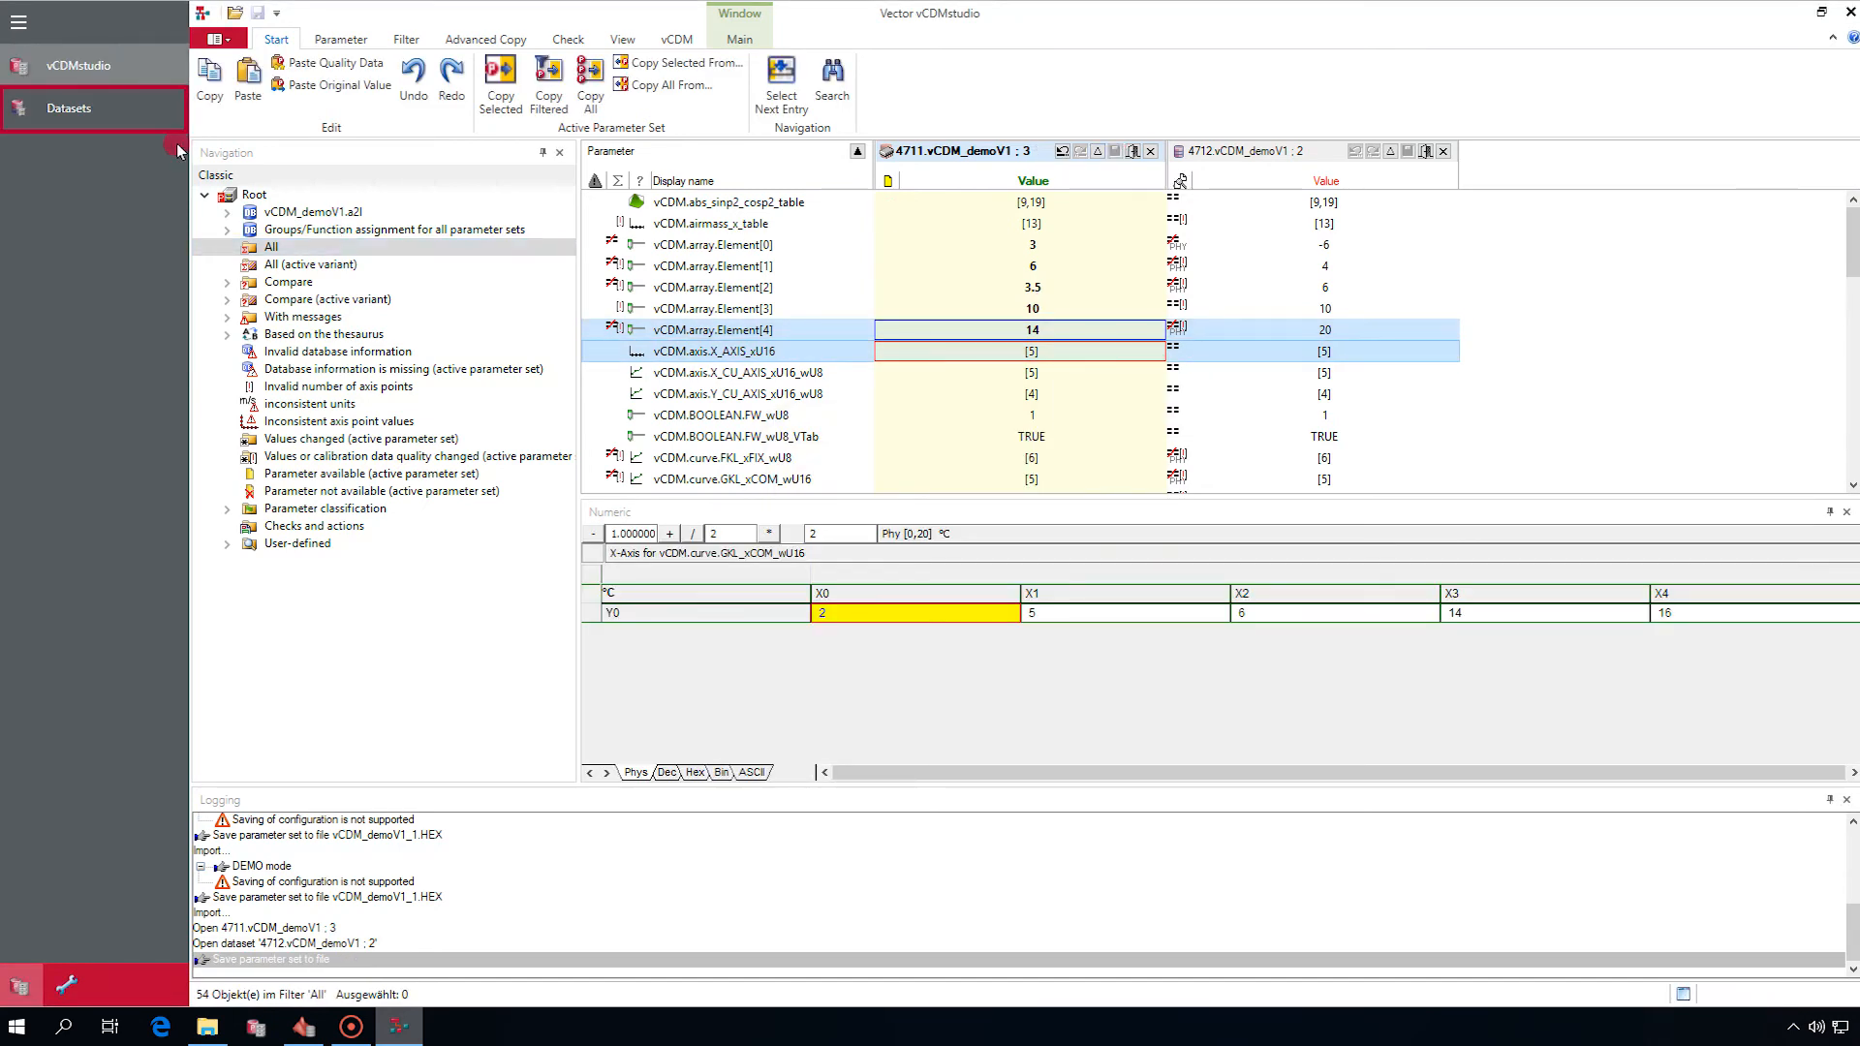
# From the Datasets list, run Upload changes on the vCDM ribbon tab.
pyautogui.click(68, 108)
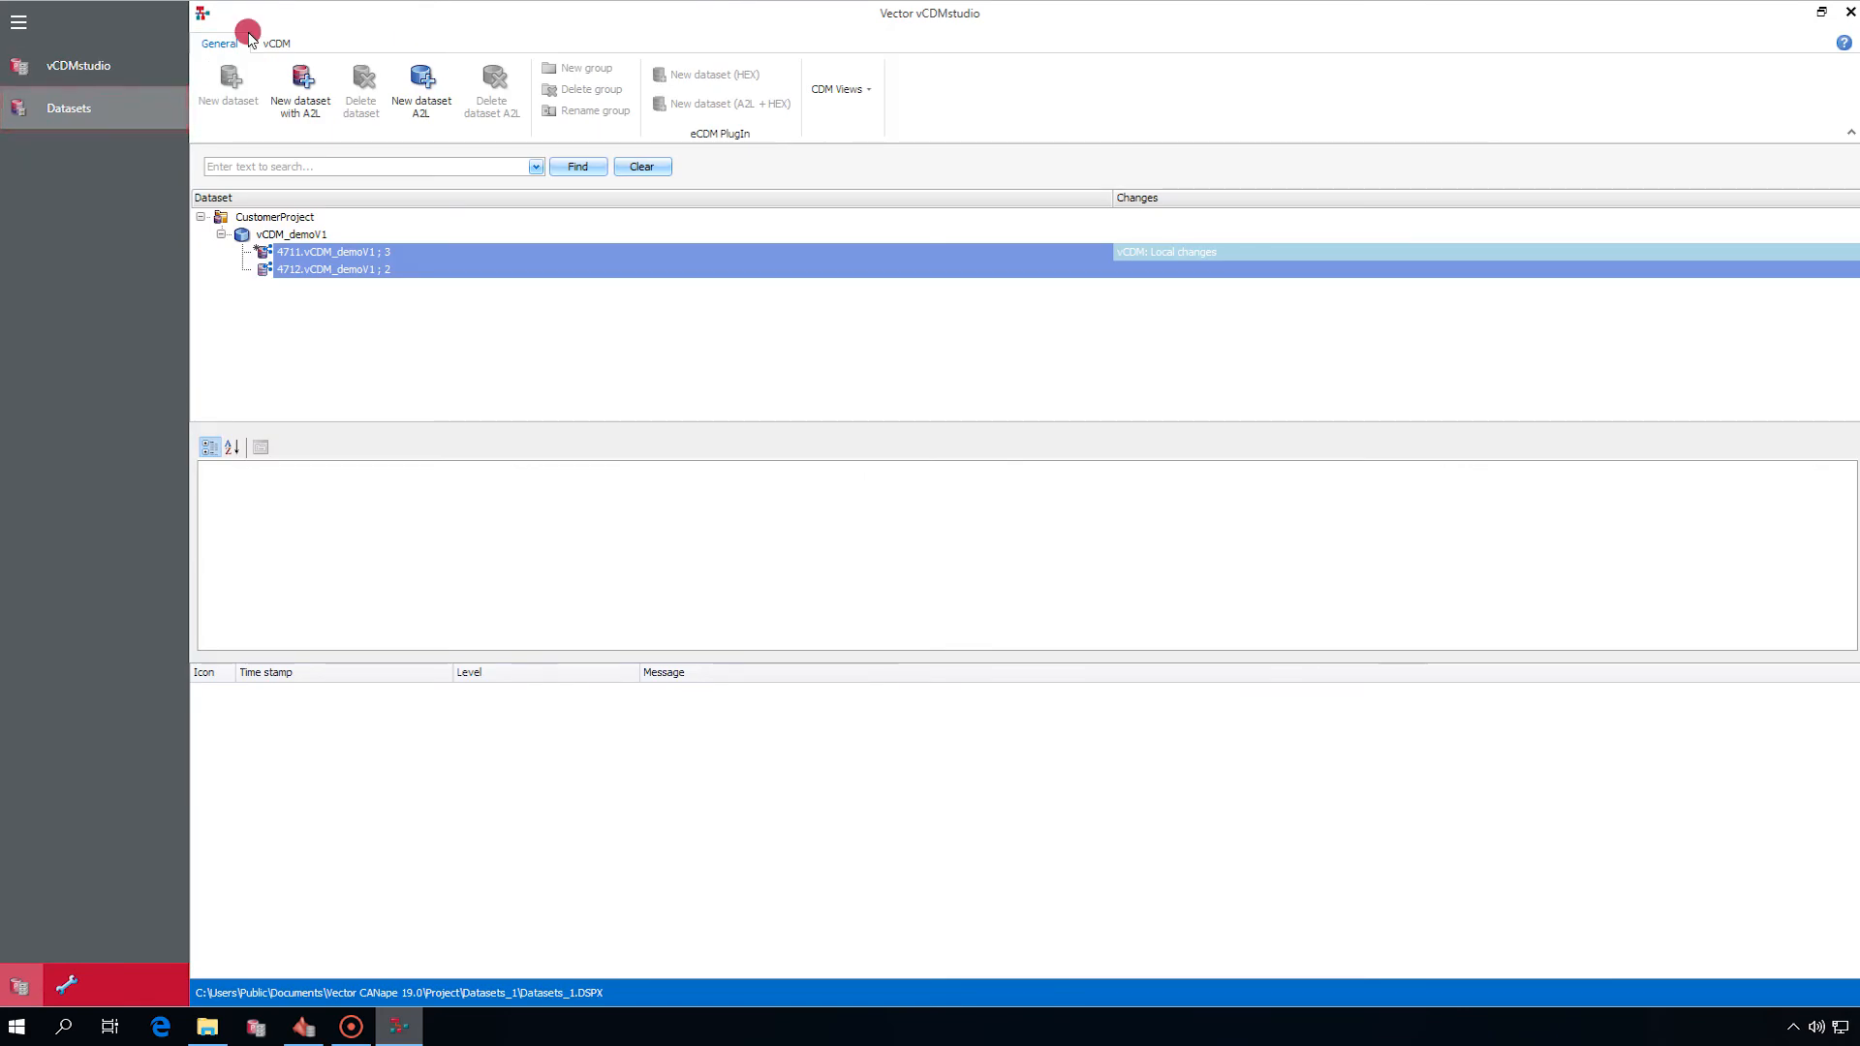
pyautogui.click(275, 44)
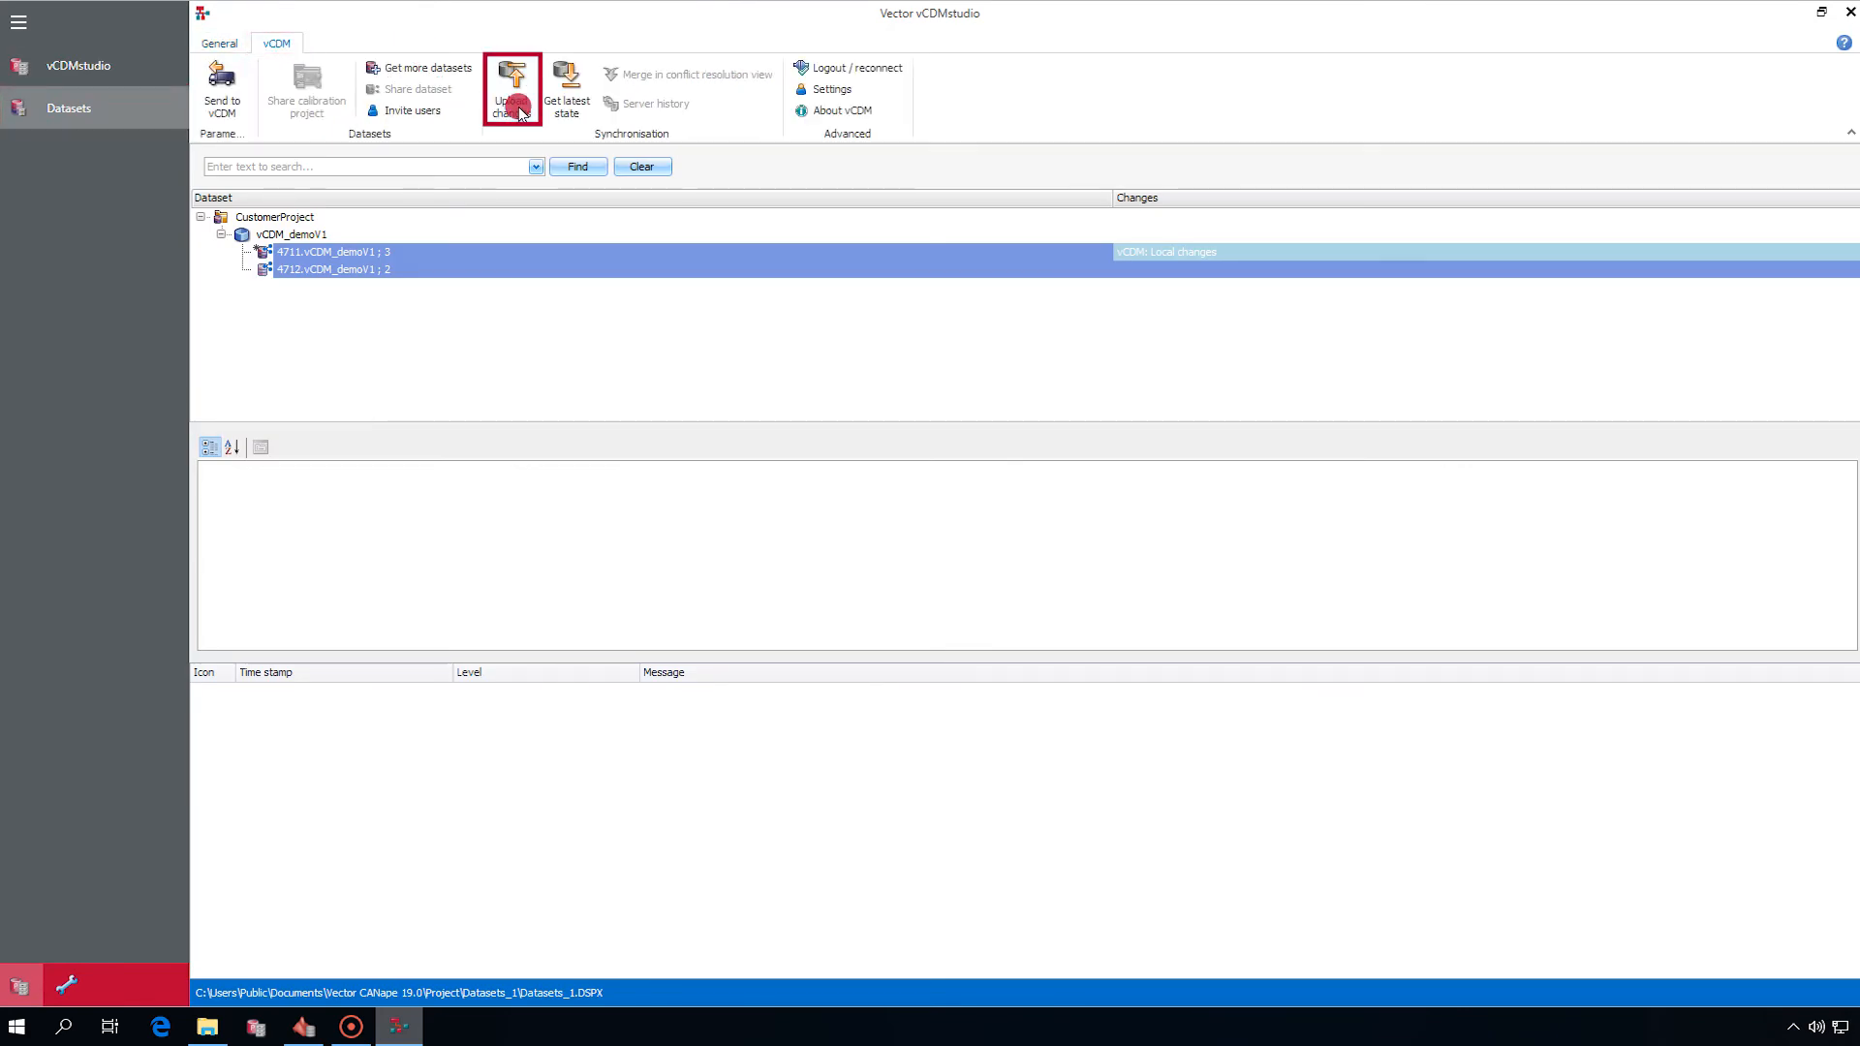
pyautogui.click(511, 85)
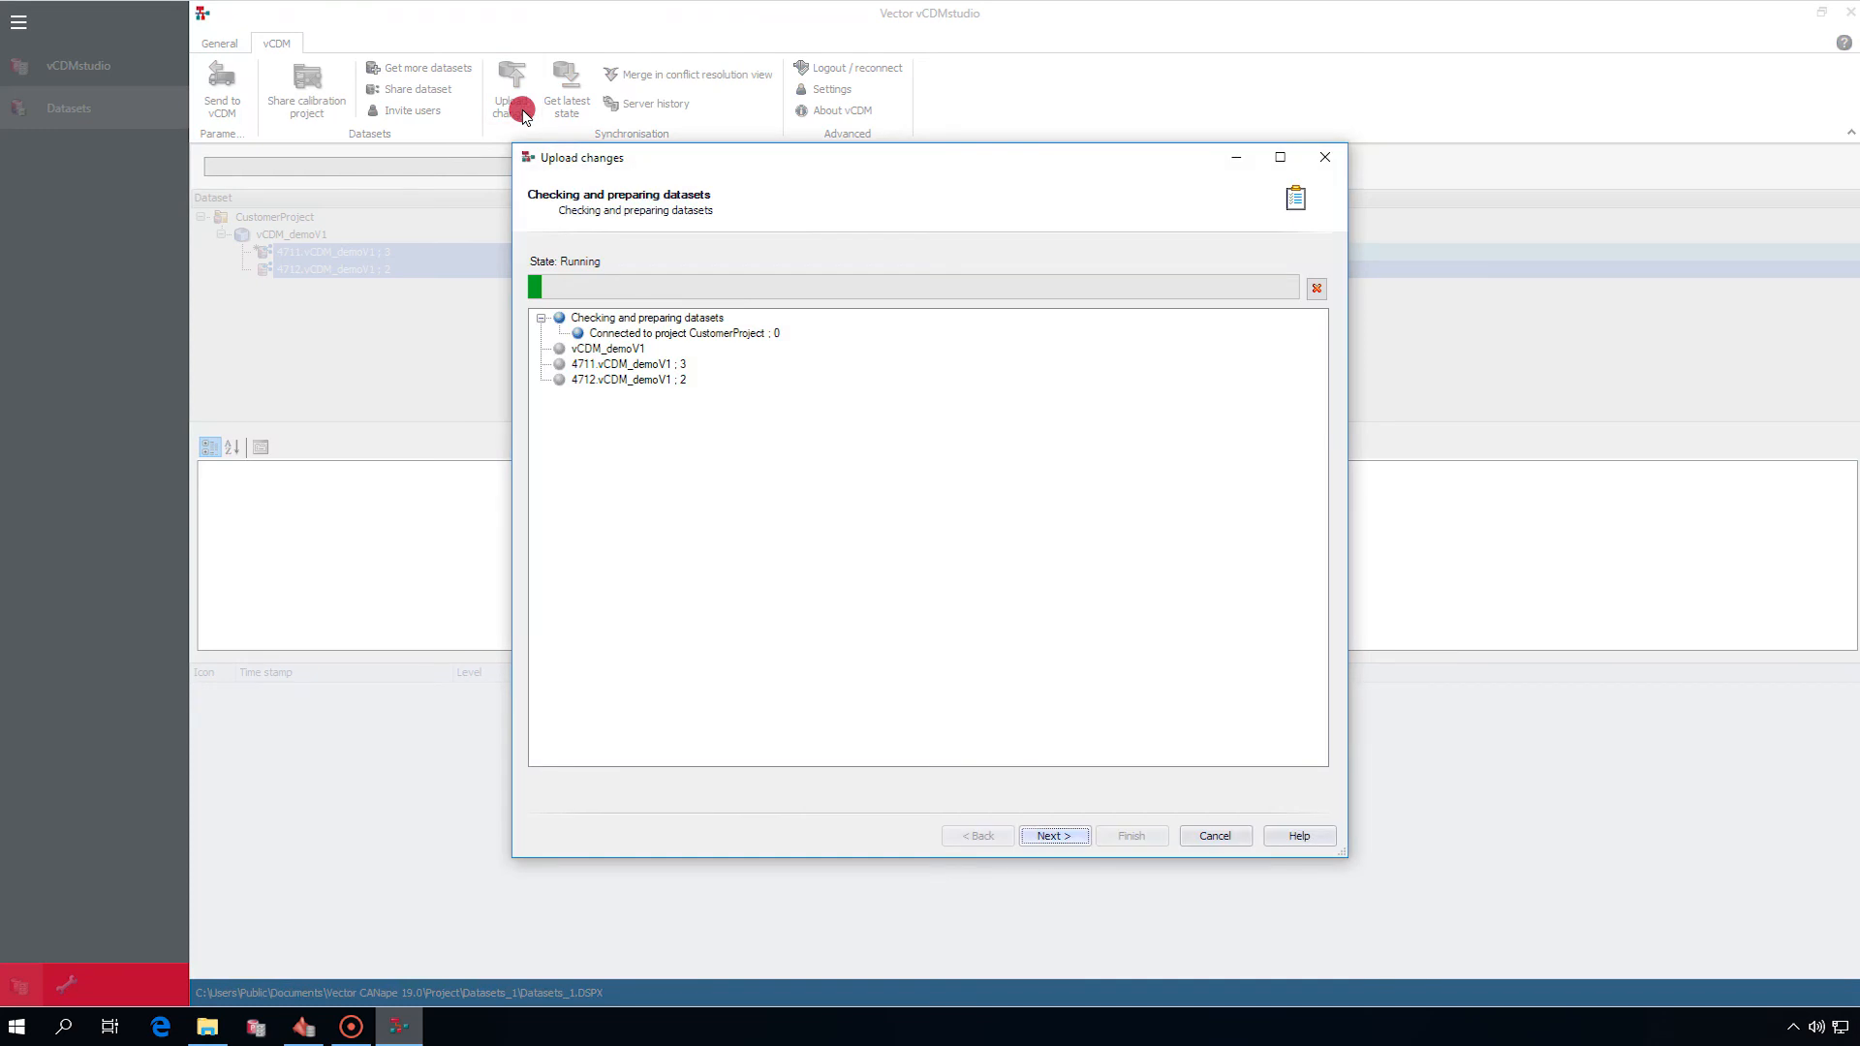